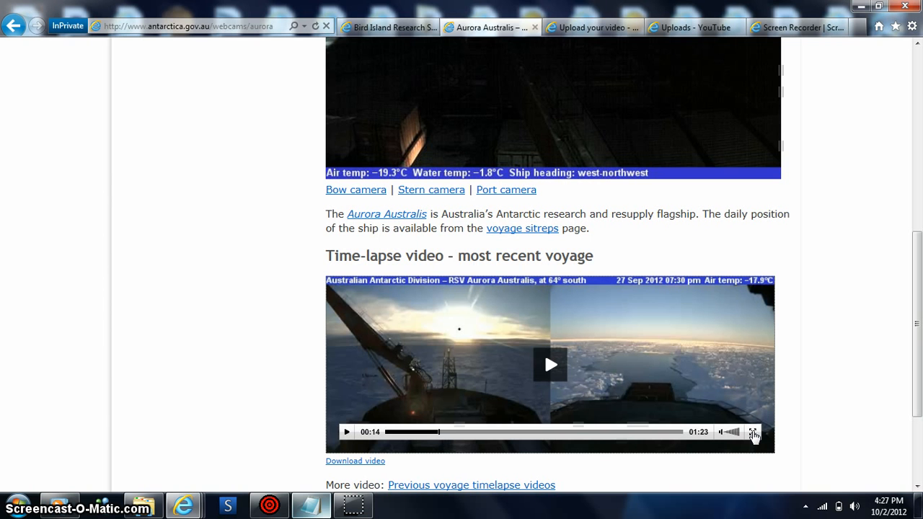
- Play the Aurora Australis voyage time-lapse video in full screen
click(753, 433)
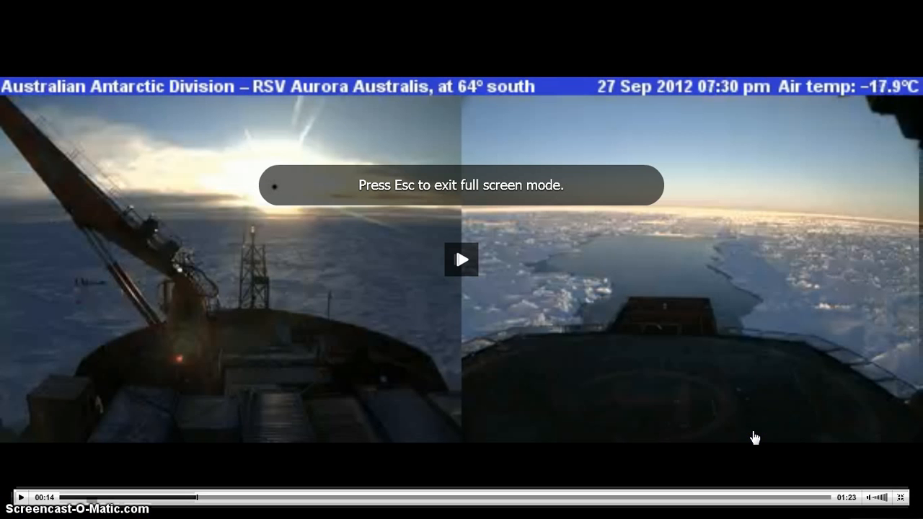
click(462, 260)
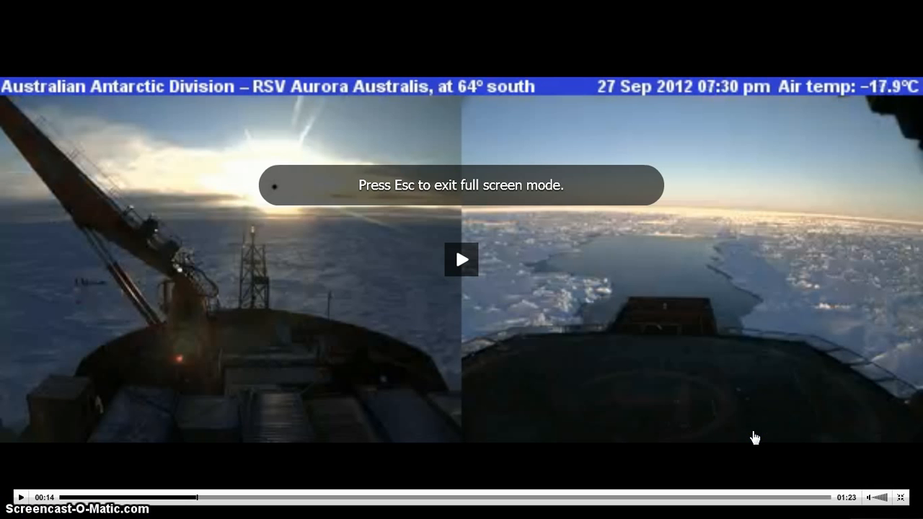
click(655, 380)
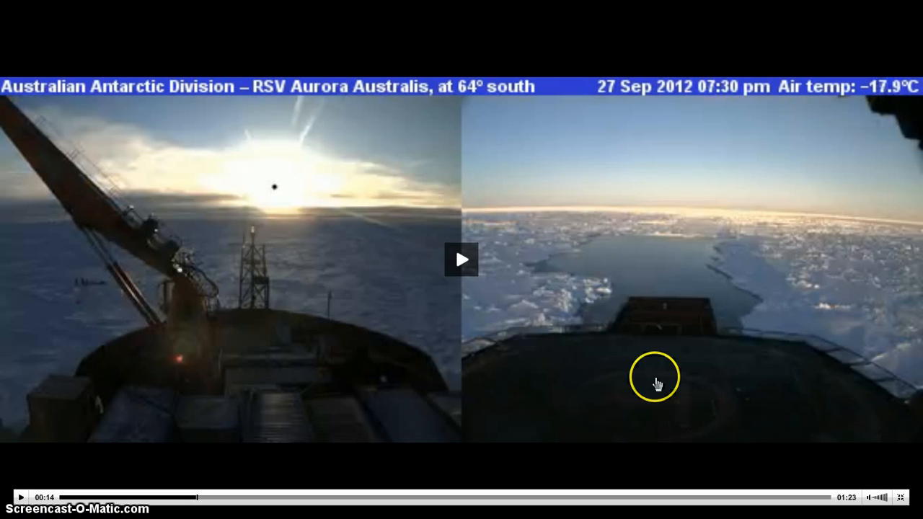
mouse_move(750, 128)
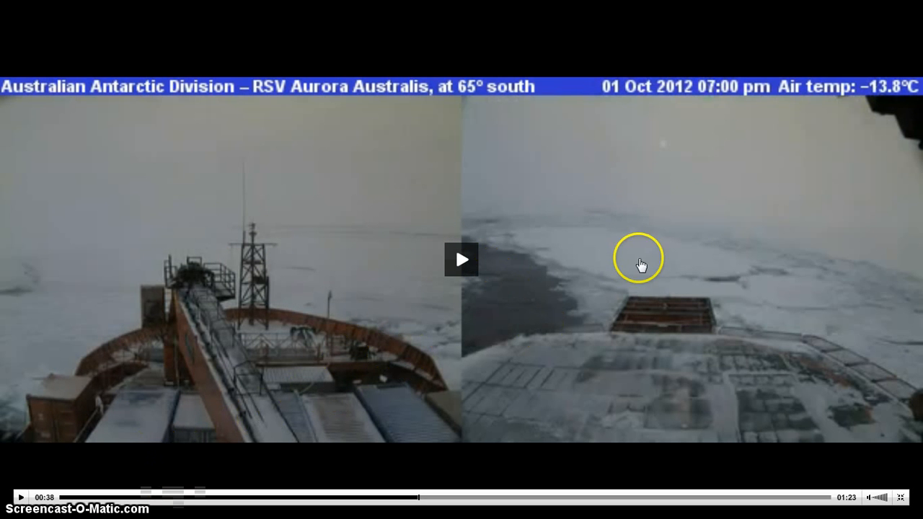
mouse_move(665, 159)
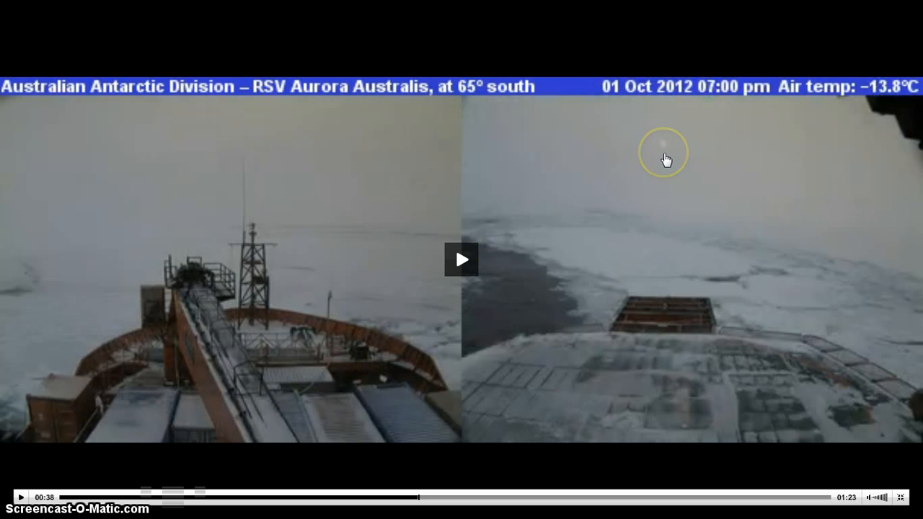
mouse_move(791, 353)
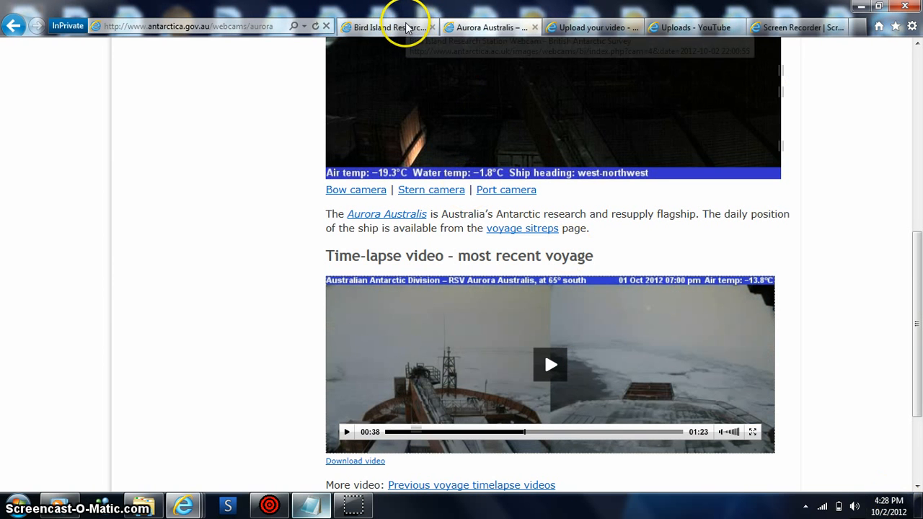
- Switch to the Bird Island Research Station tab and scroll down its October 2, 2012 webcam snapshots
click(388, 26)
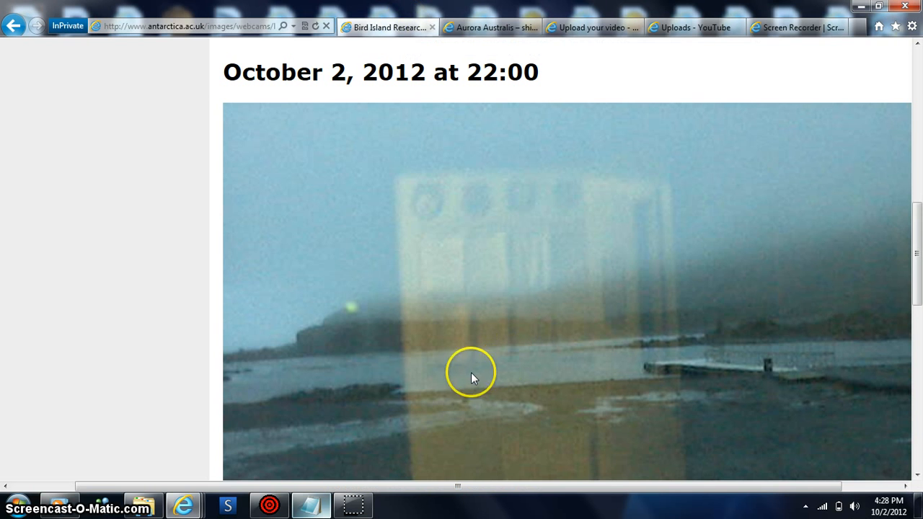
mouse_move(921, 217)
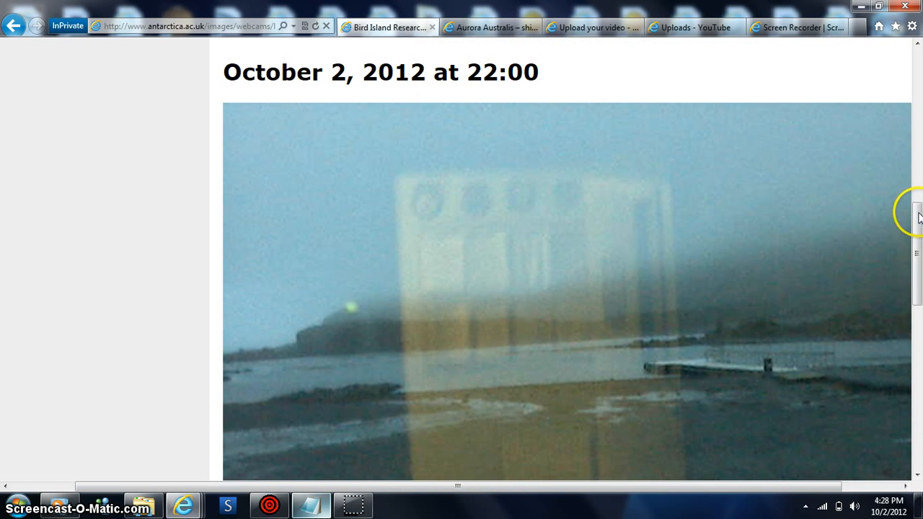
scroll(up, 3)
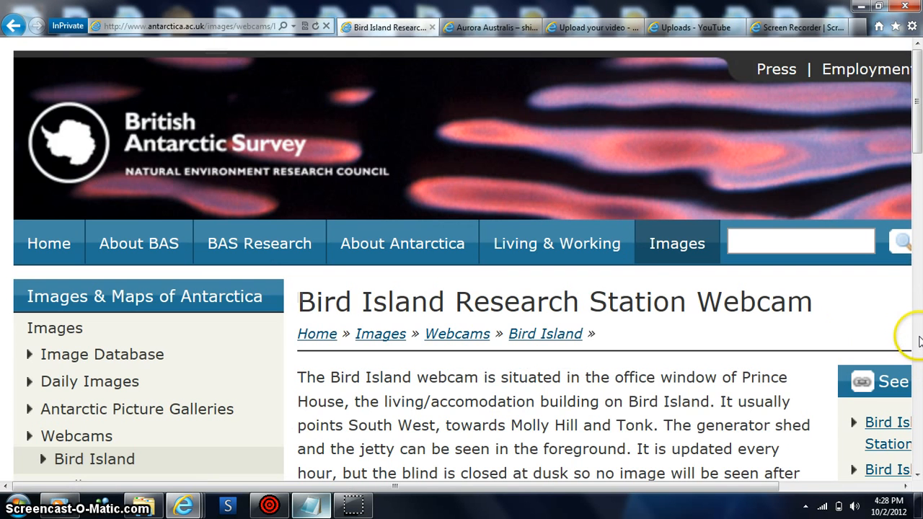
scroll(down, 3)
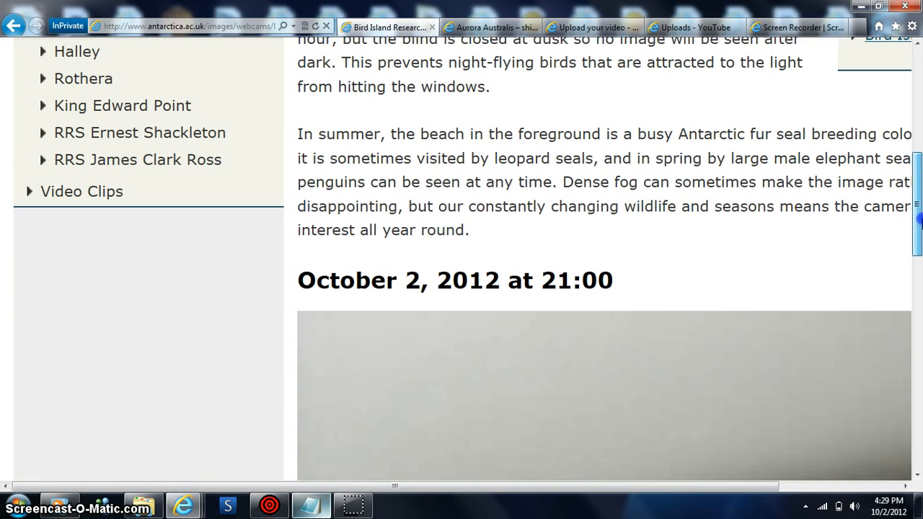
scroll(down, 3)
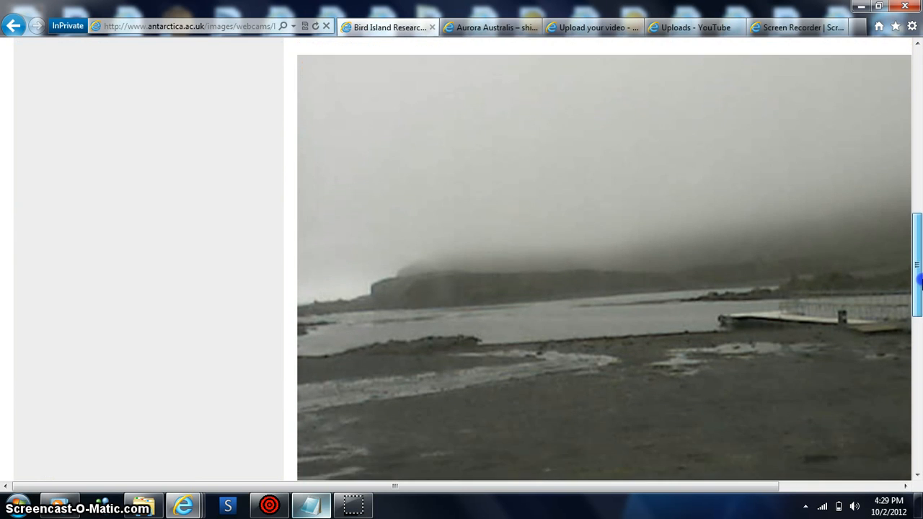
scroll(down, 3)
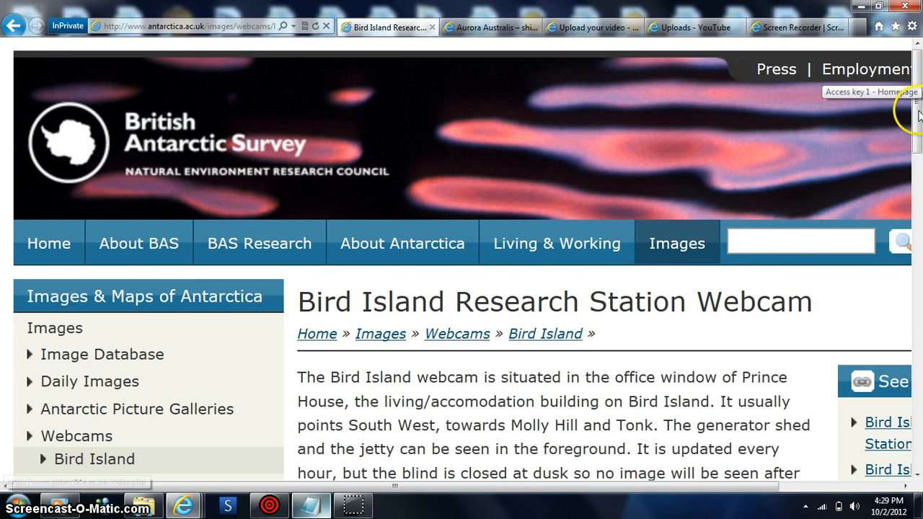
scroll(down, 3)
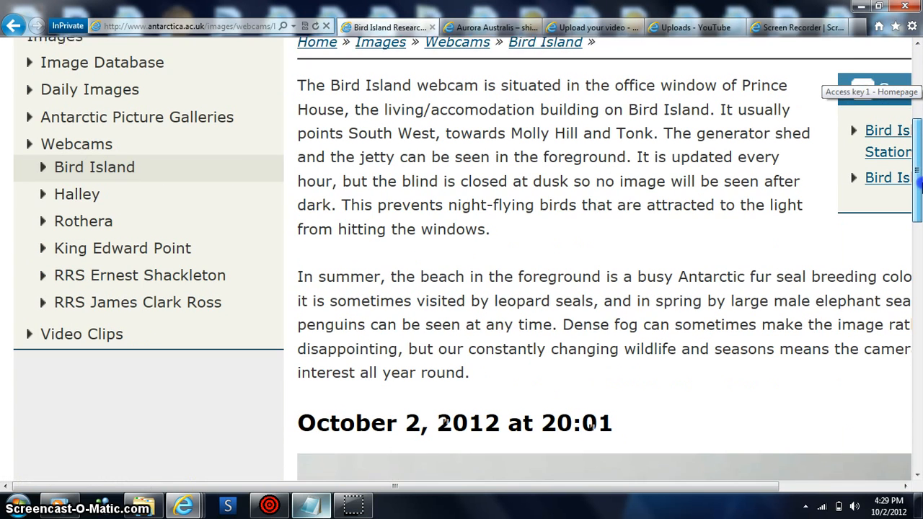
- Continue down through the remaining hourly Bird Island images to the bottom of the page
scroll(down, 3)
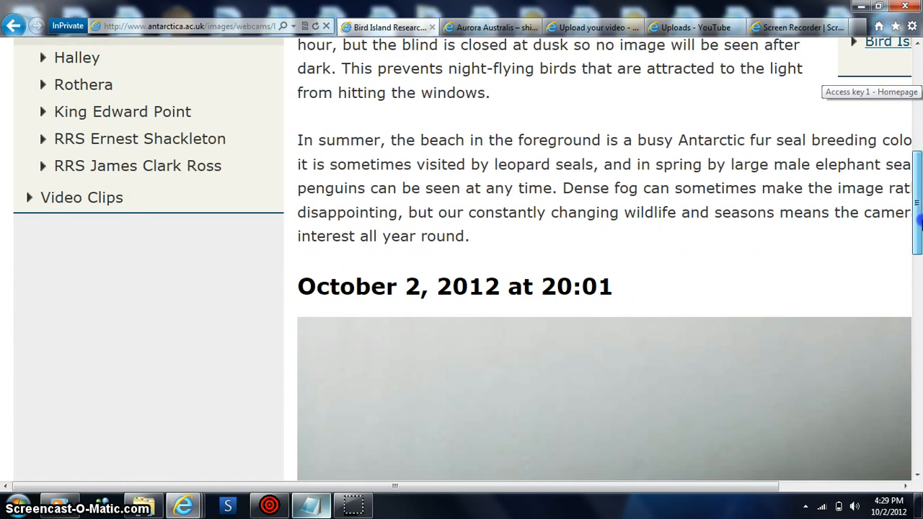
scroll(down, 3)
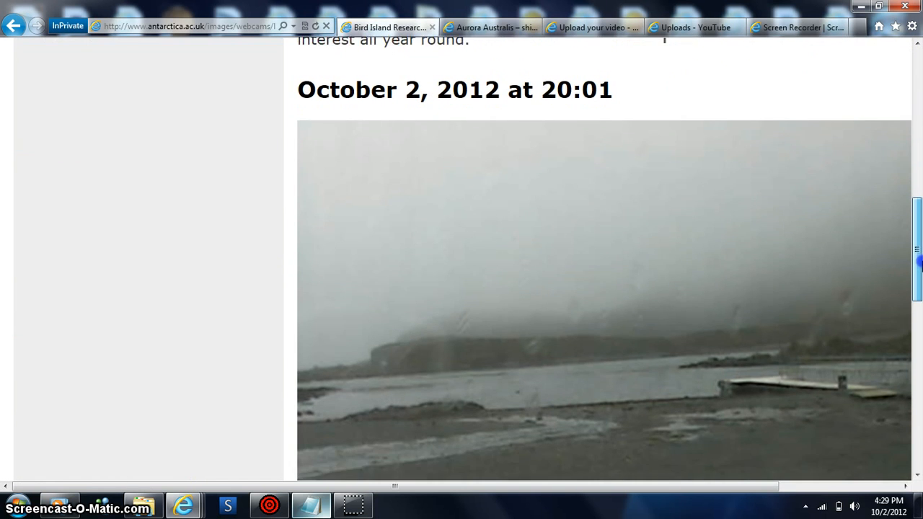
scroll(down, 3)
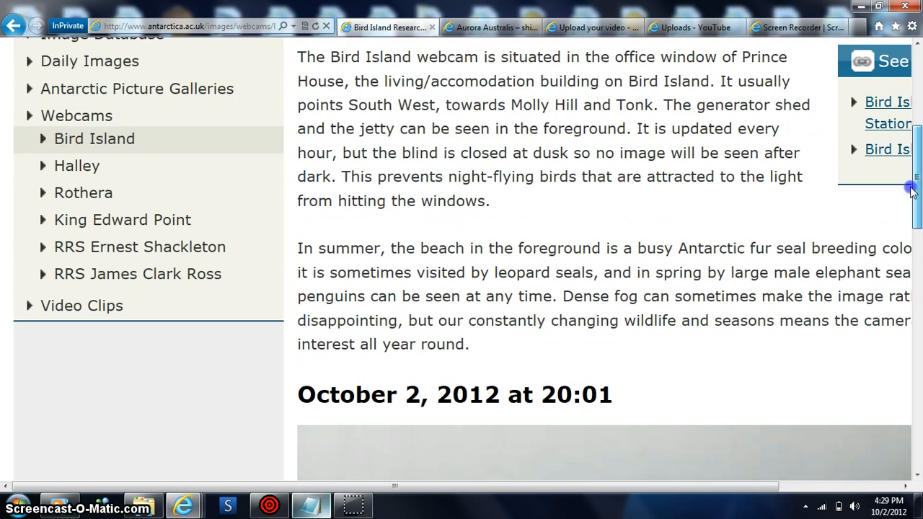
scroll(down, 3)
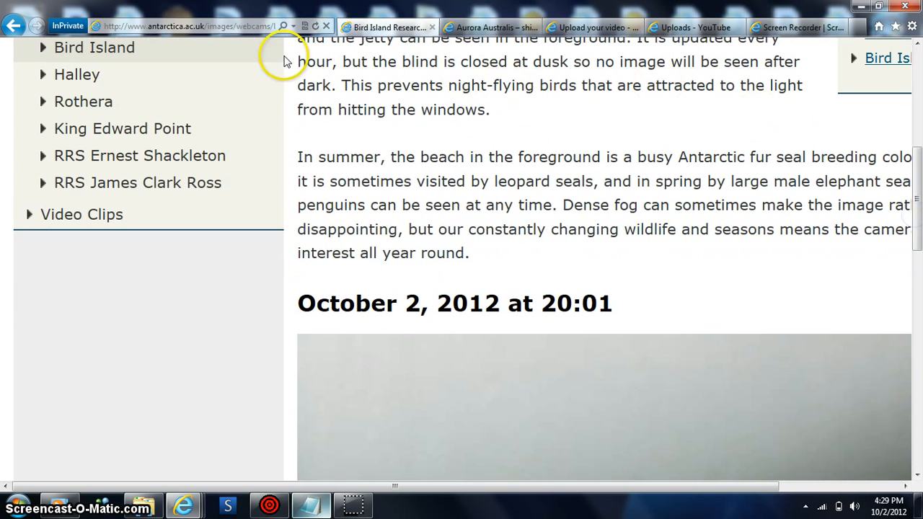
click(11, 26)
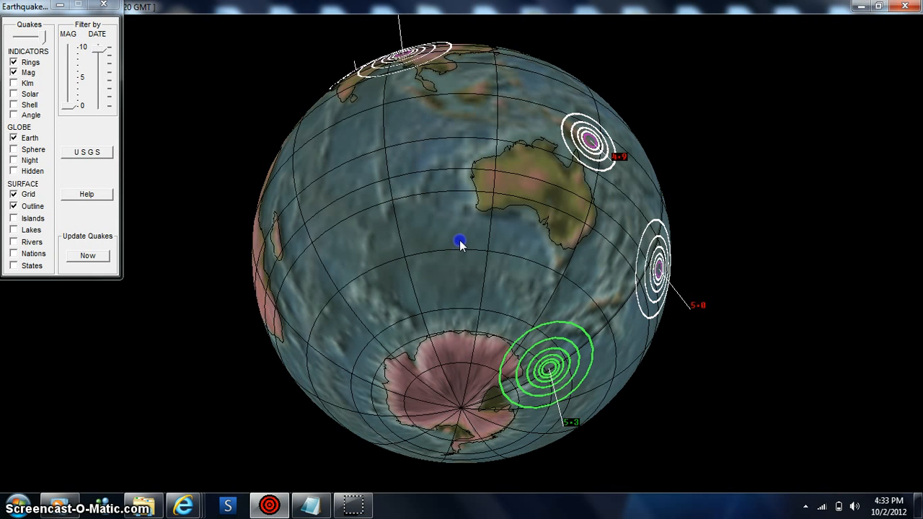
mouse_move(468, 243)
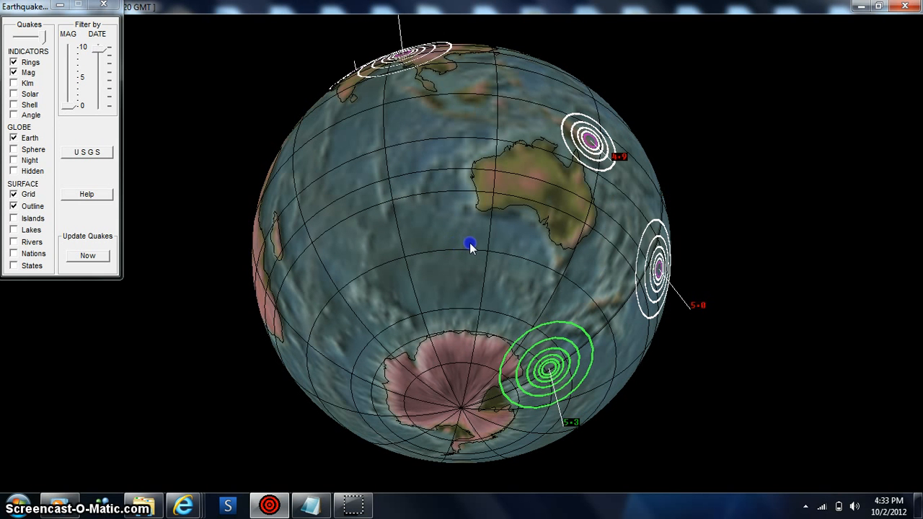
mouse_move(463, 240)
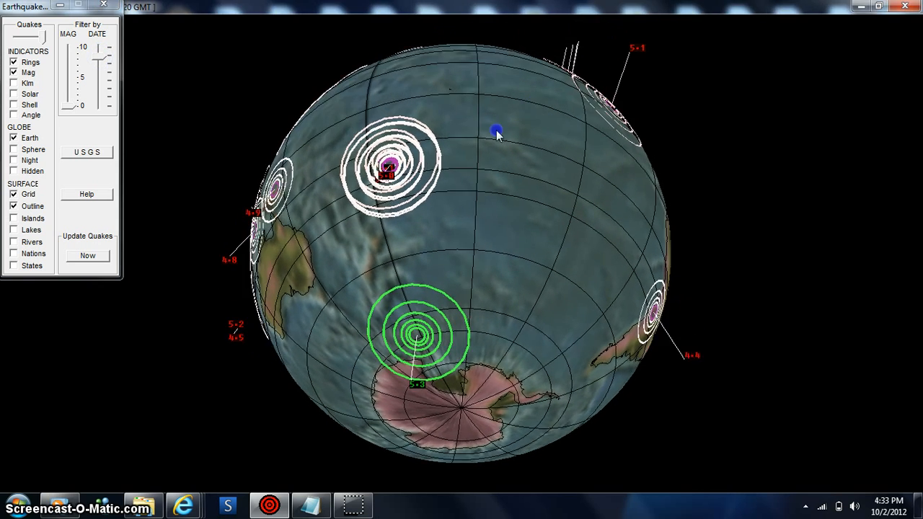
- Rotate the globe from Antarctica past the Americas to the Pacific and Indian Ocean quake clusters
drag(498, 132, 404, 259)
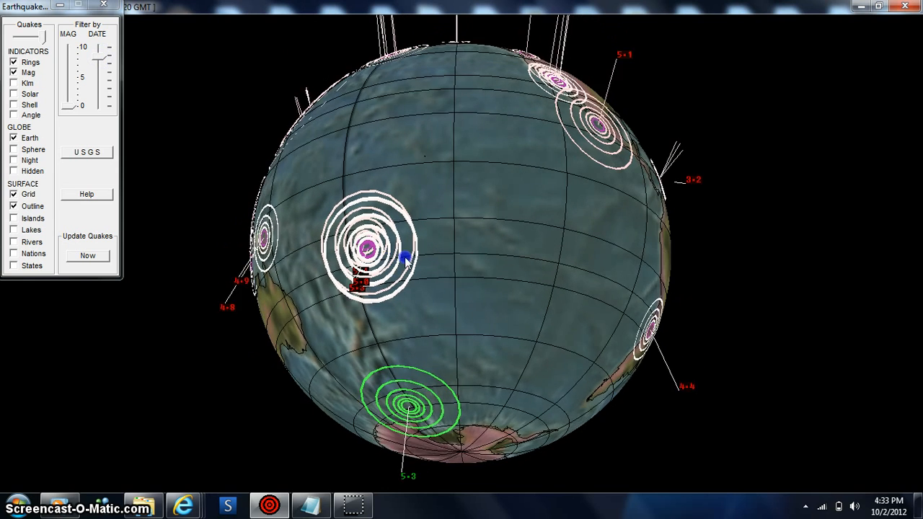
drag(404, 256, 418, 361)
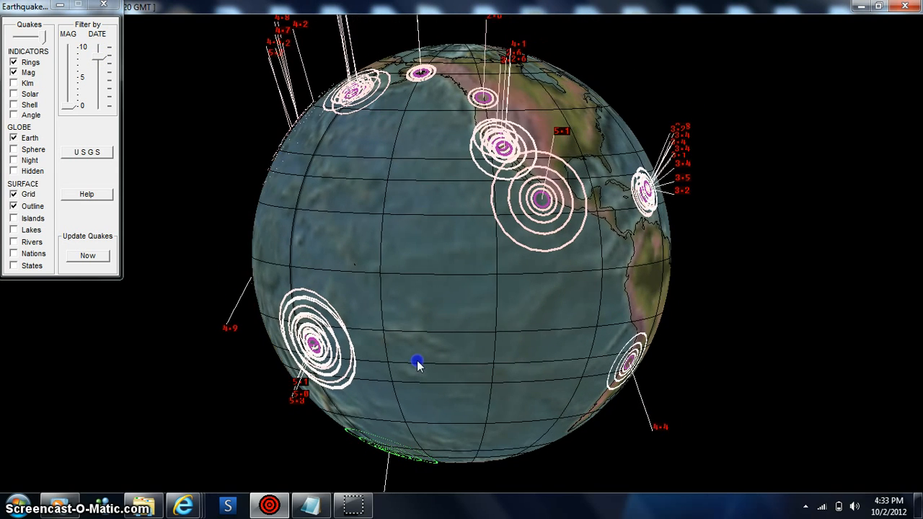
drag(419, 364, 395, 330)
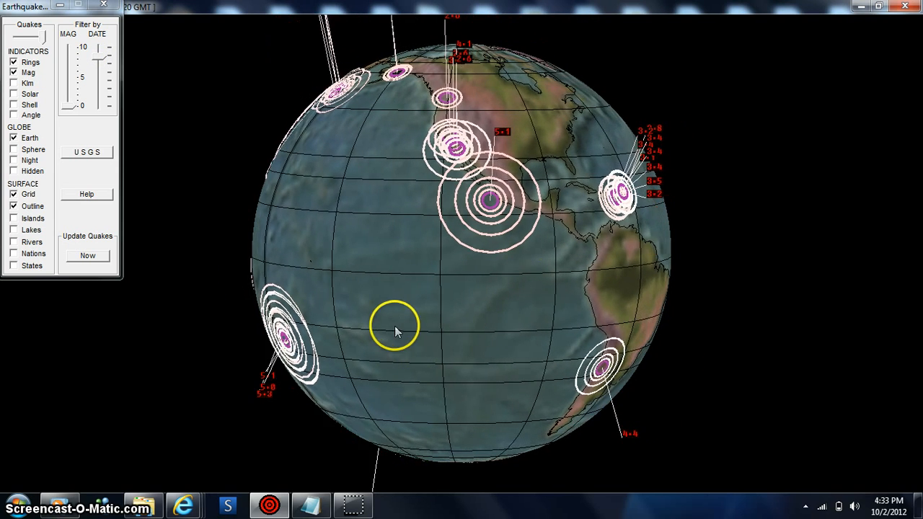
drag(395, 329, 464, 301)
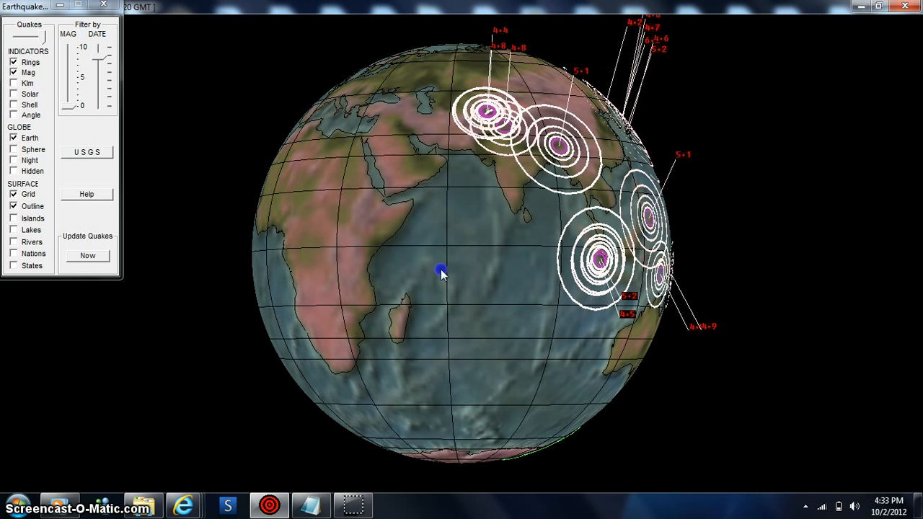
drag(441, 275, 512, 267)
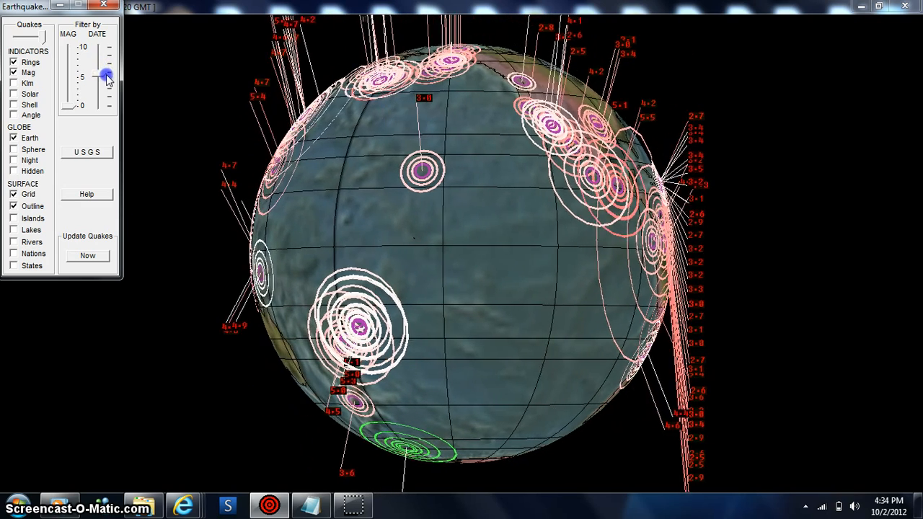
- Rotate the globe round to the eastern Pacific and North America
drag(106, 76, 109, 99)
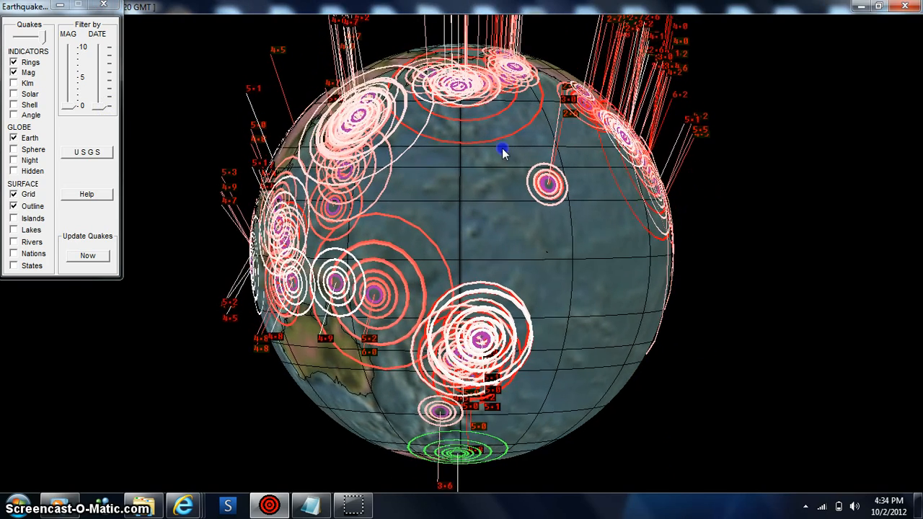
drag(503, 152, 484, 303)
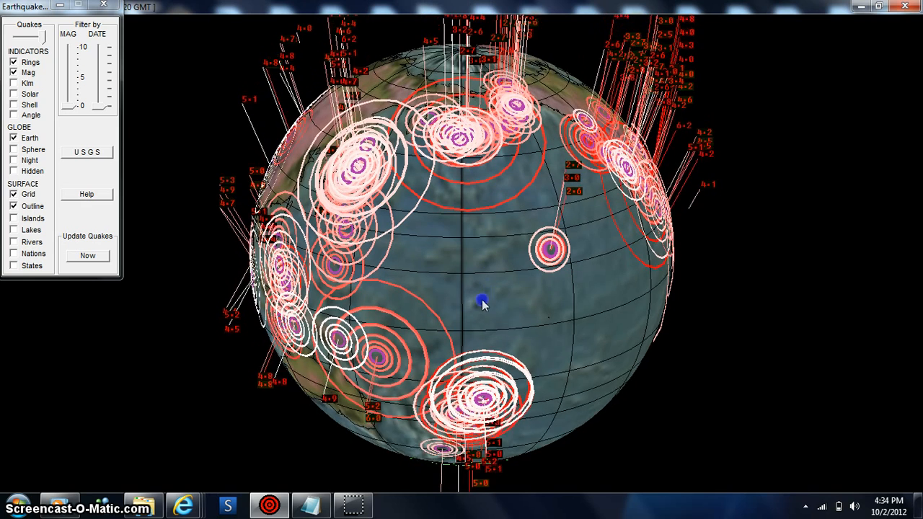
drag(483, 303, 473, 331)
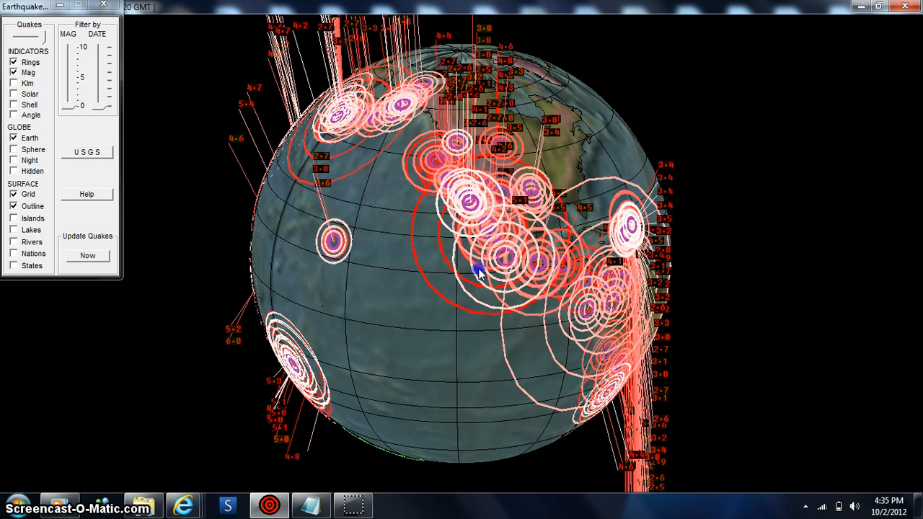
mouse_move(132, 155)
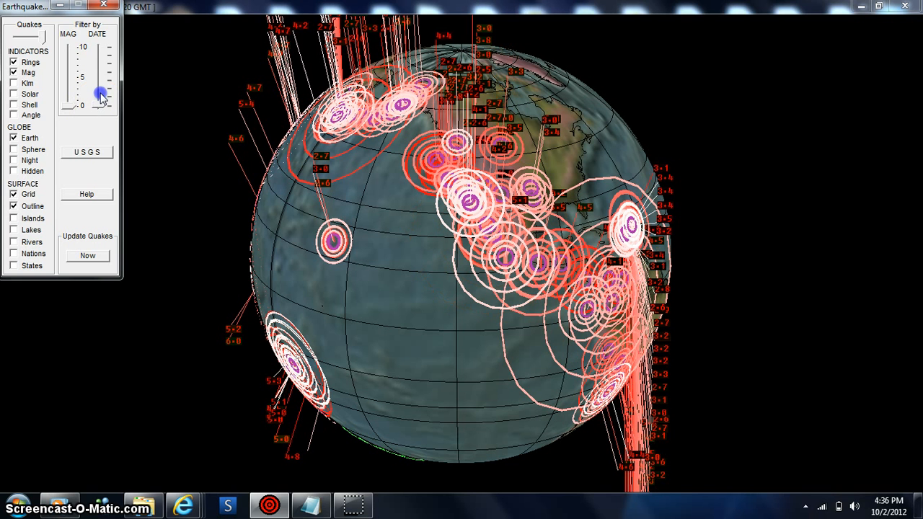
- Raise the MAG filter to show only larger quakes, then lower it back to all magnitudes
drag(98, 93, 98, 79)
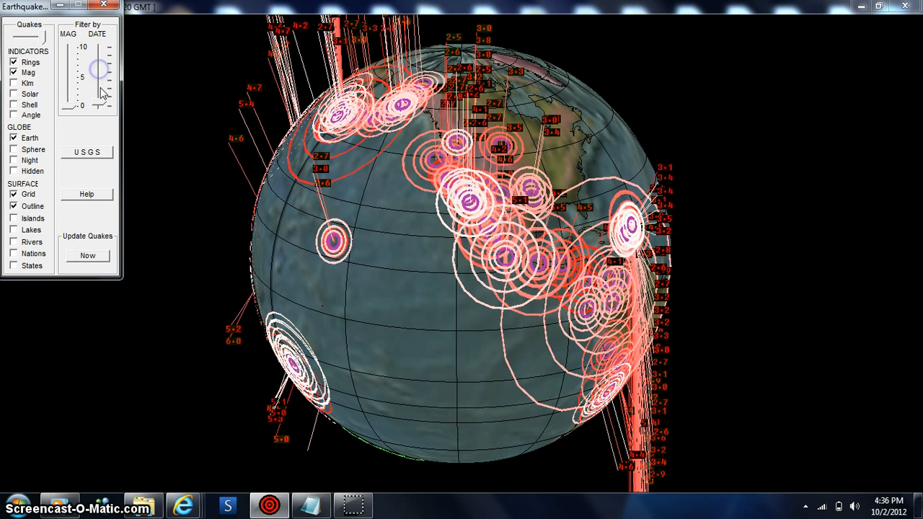
drag(98, 78, 98, 96)
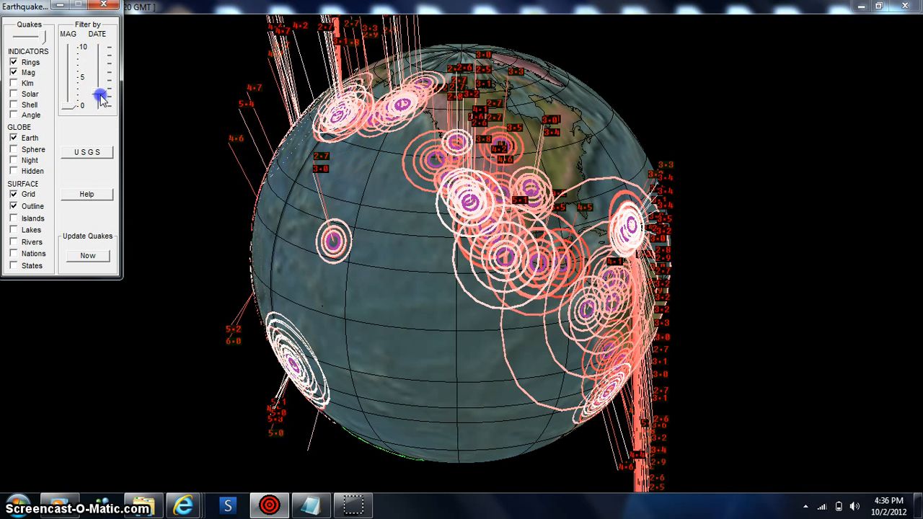
drag(100, 98, 102, 82)
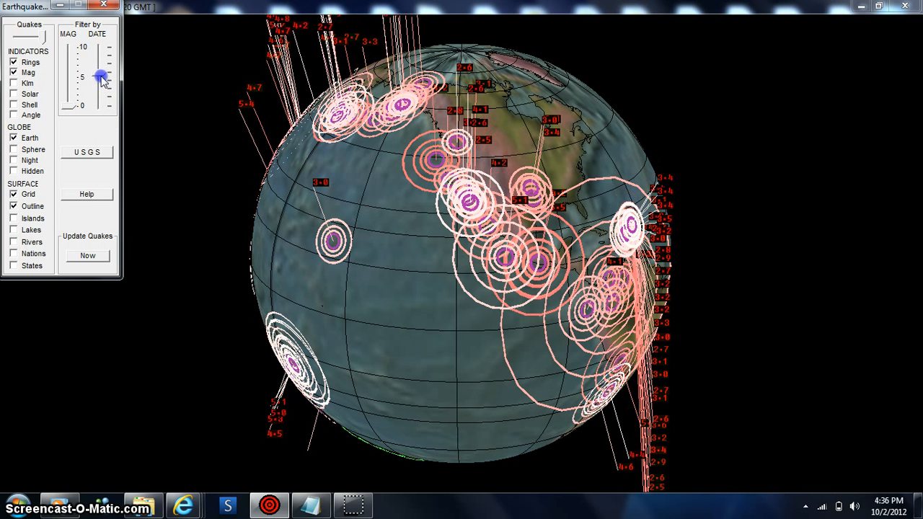
drag(103, 79, 104, 69)
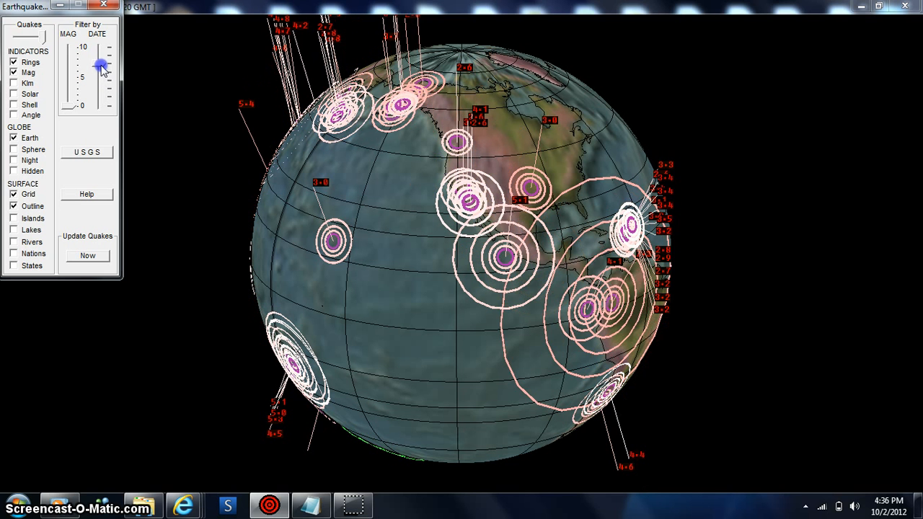
drag(101, 67, 103, 77)
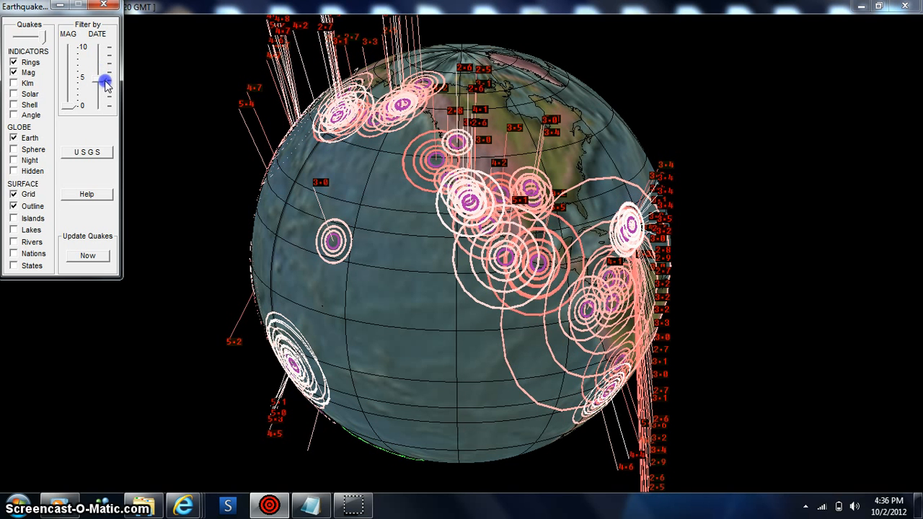
drag(106, 80, 109, 95)
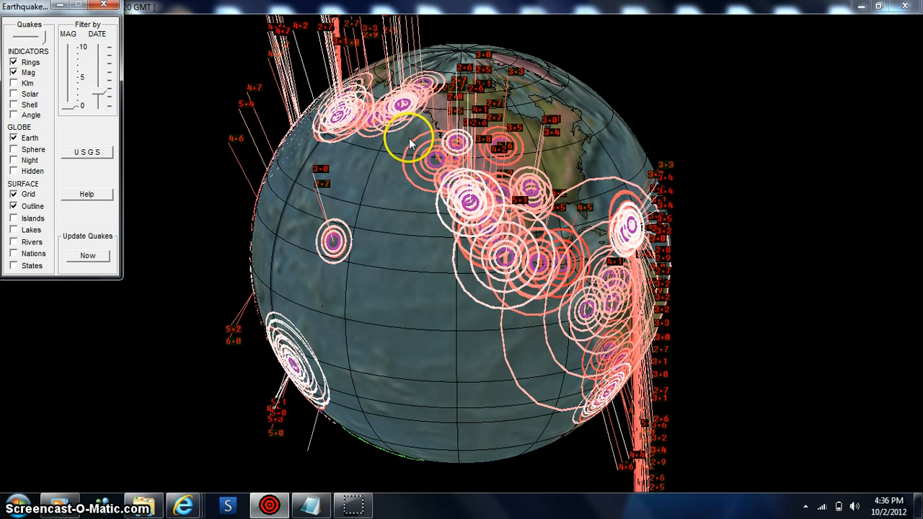
mouse_move(566, 132)
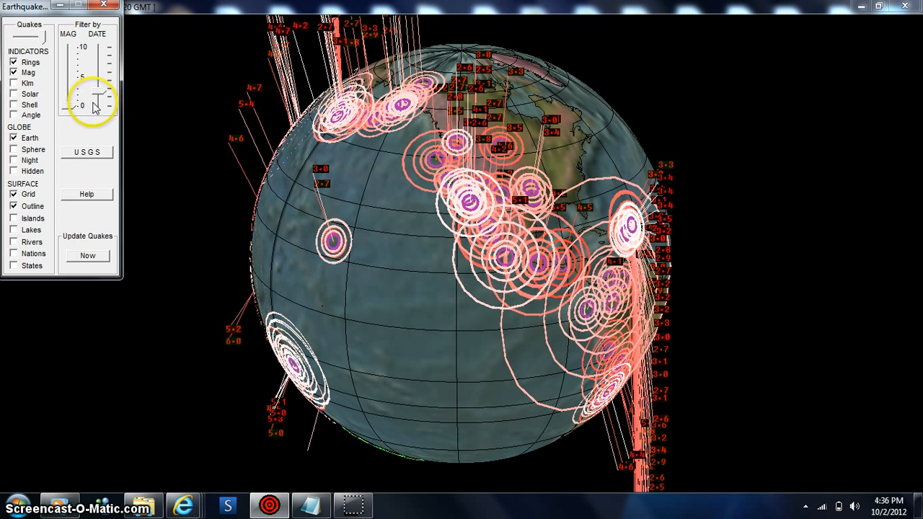
- Filter to larger quakes again, restore all magnitudes, and turn the globe toward Australia and Antarctica
drag(94, 104, 94, 78)
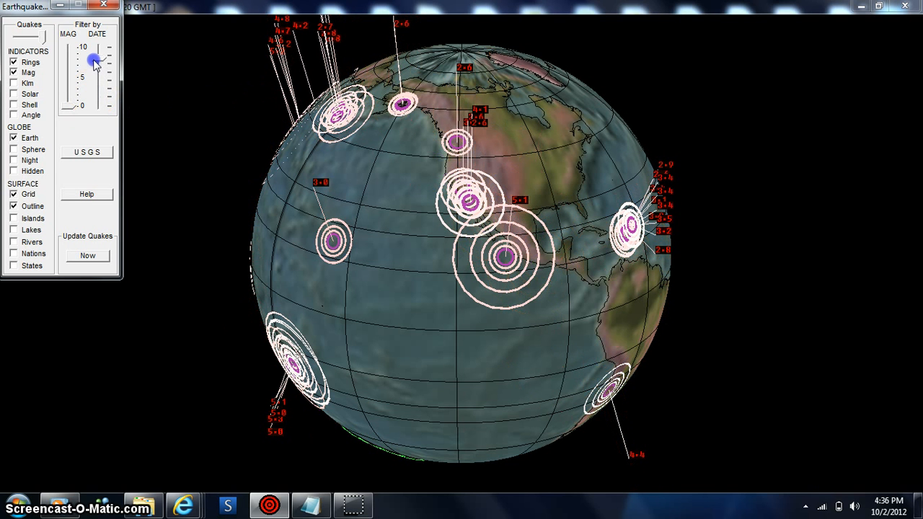
drag(95, 58, 98, 56)
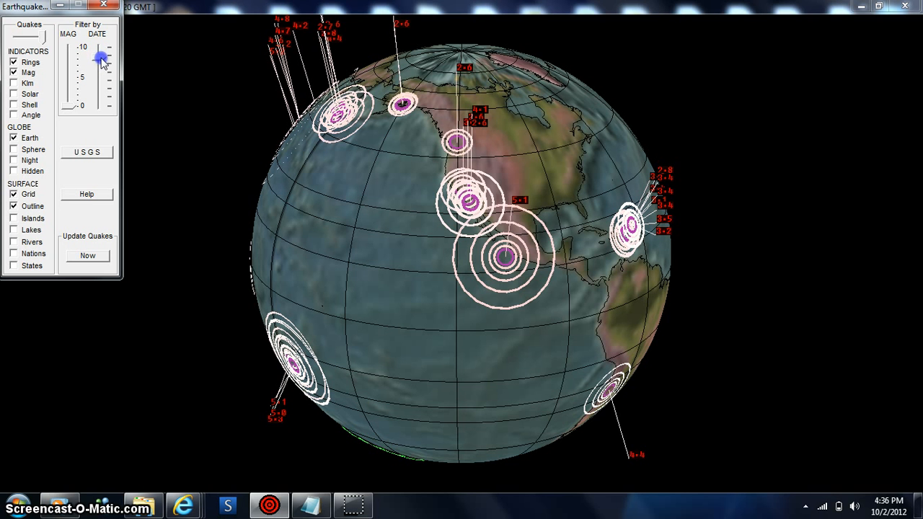
drag(101, 59, 101, 66)
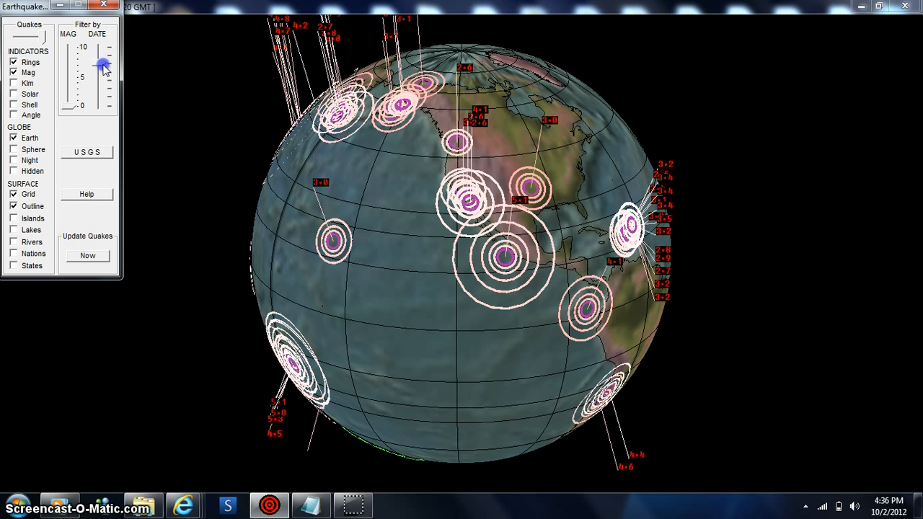
drag(103, 65, 108, 90)
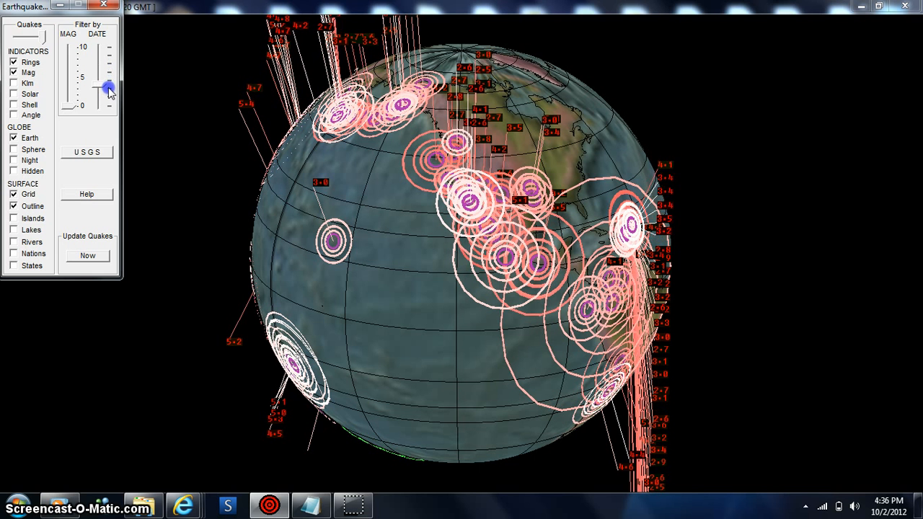
drag(106, 88, 109, 104)
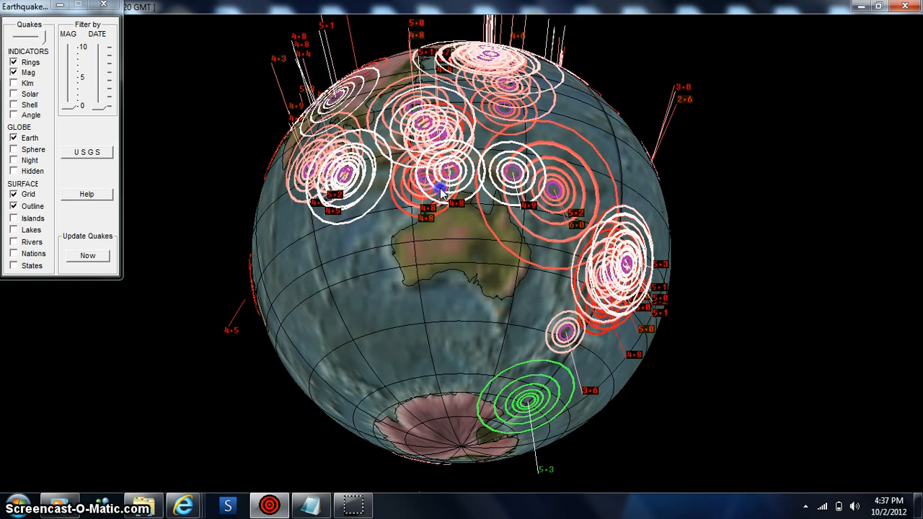
mouse_move(476, 185)
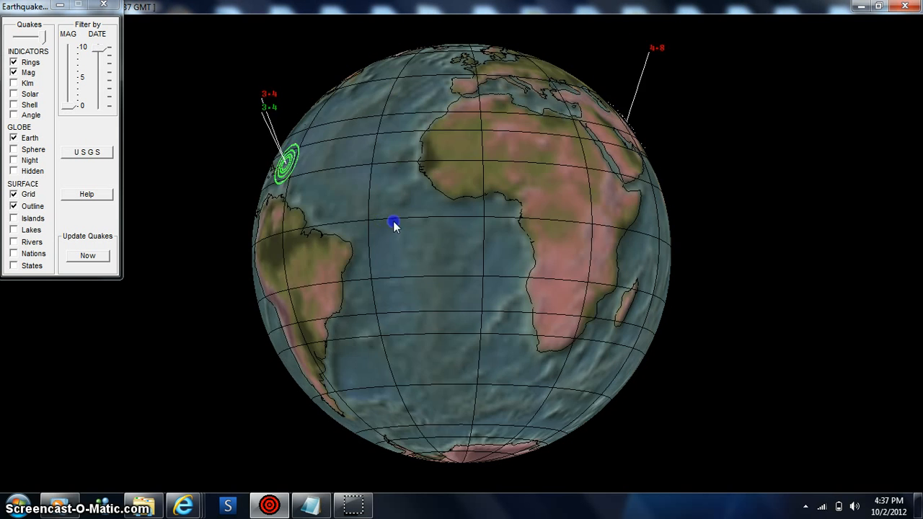
- Turn the globe from the Atlantic back toward the Americas
drag(392, 222, 498, 231)
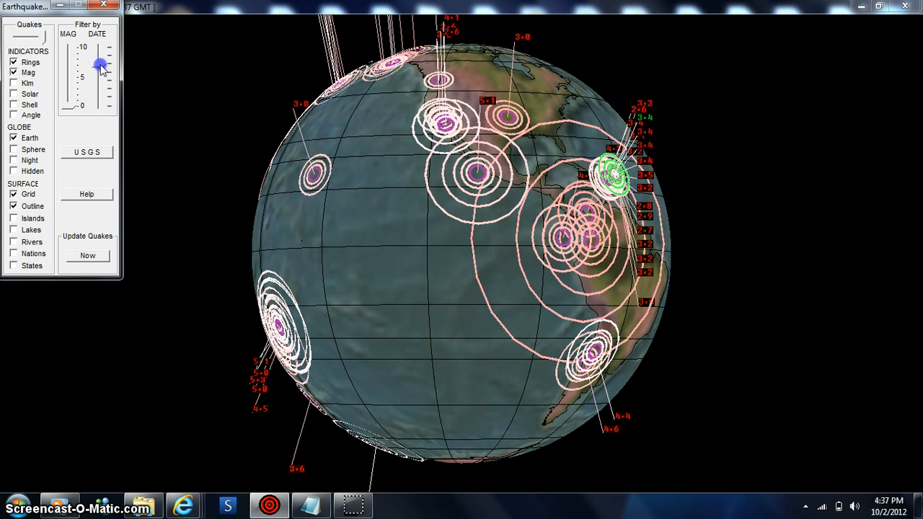
- Show smaller quakes again and turn the globe through the South Pacific back up to the Americas
drag(101, 65, 104, 81)
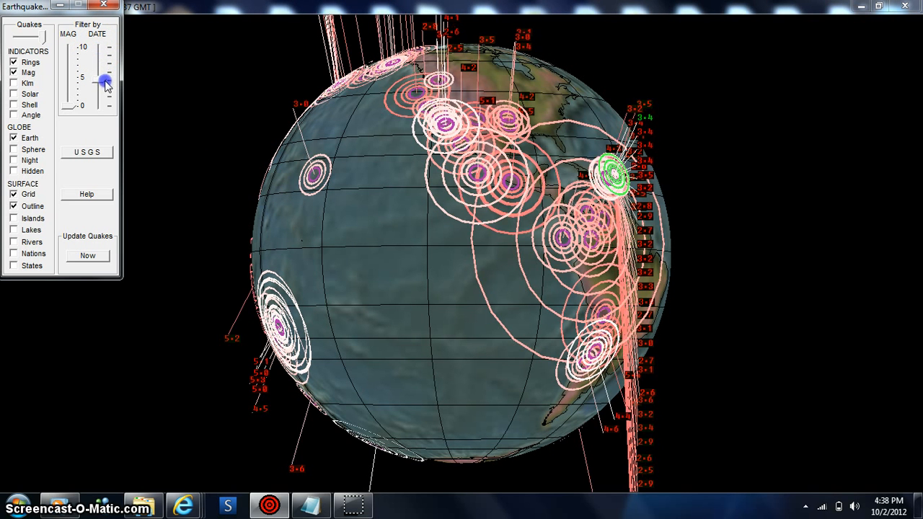
drag(103, 78, 106, 107)
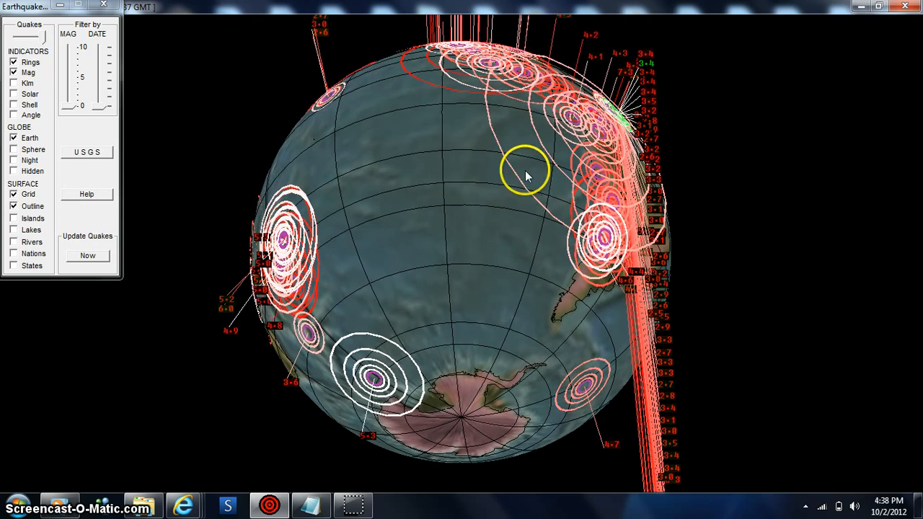
drag(526, 176, 508, 41)
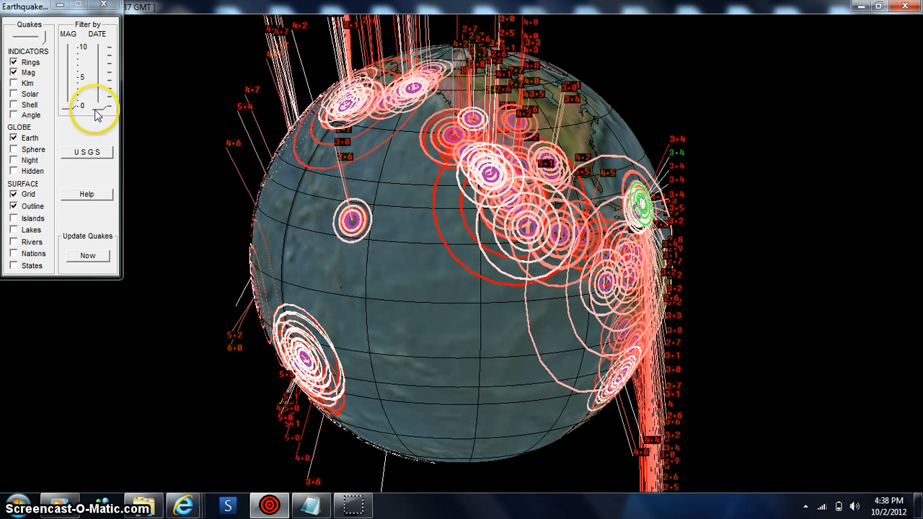
- Filter to only the stronger quakes and rotate the globe to the Indian Ocean and Asia
drag(98, 106, 98, 75)
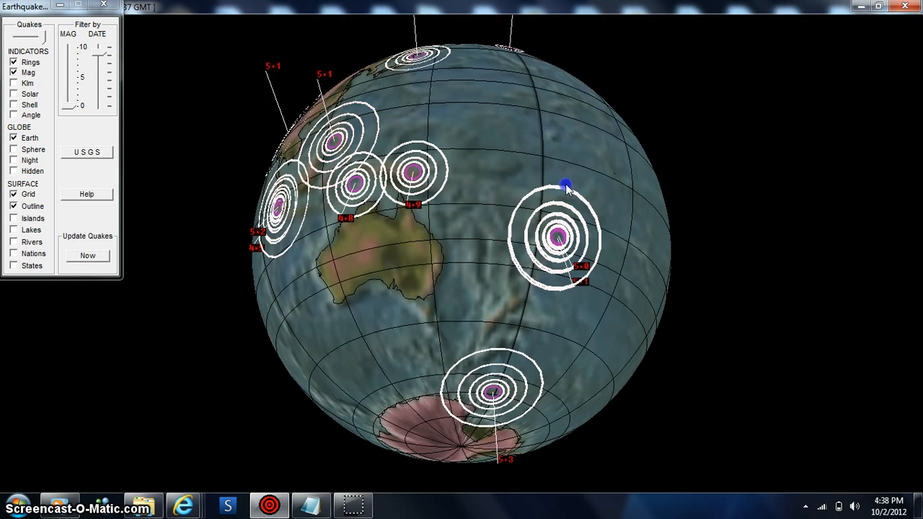
drag(566, 186, 469, 345)
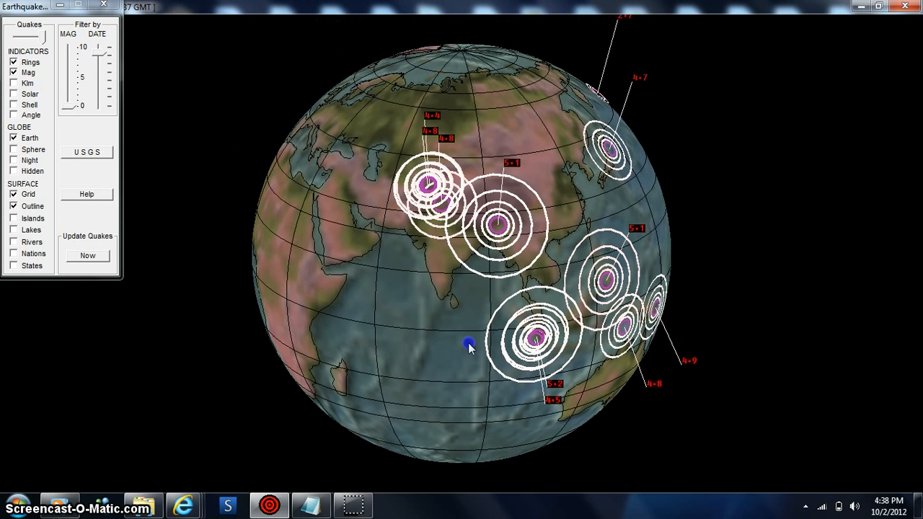
drag(469, 347, 531, 299)
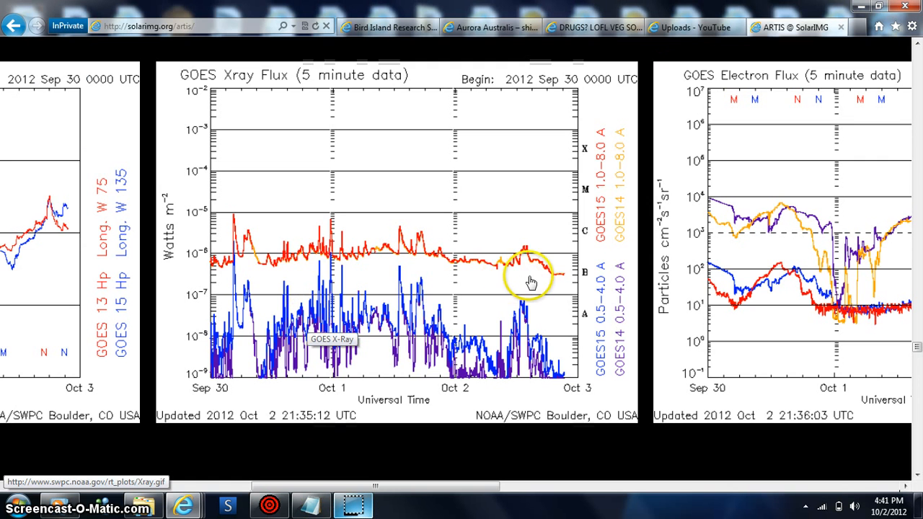
mouse_move(561, 280)
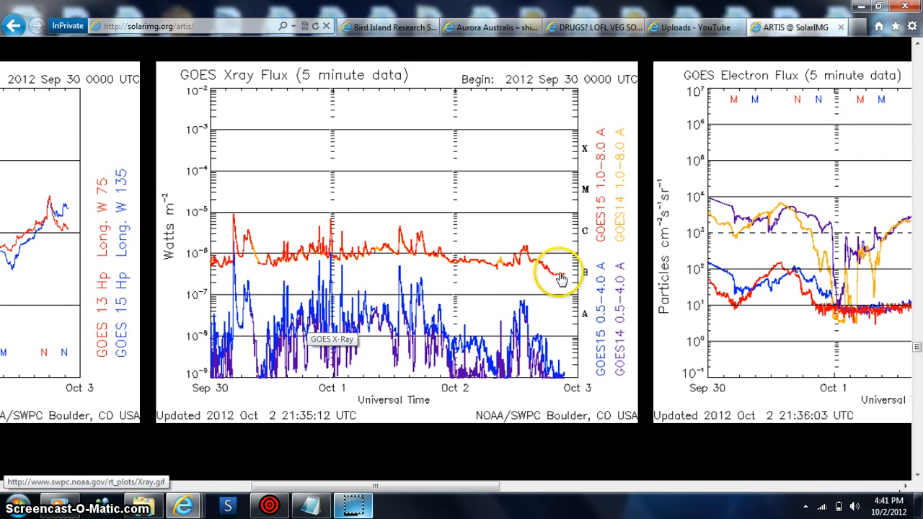
mouse_move(469, 248)
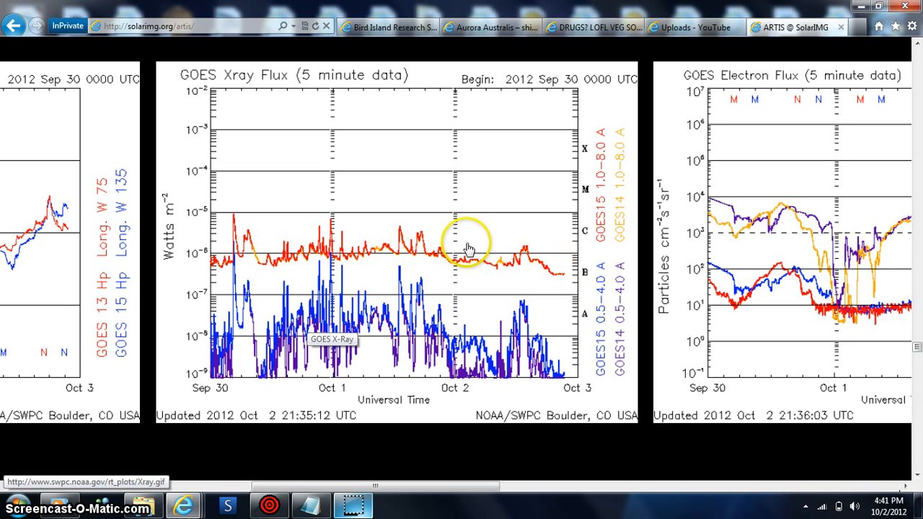
mouse_move(528, 261)
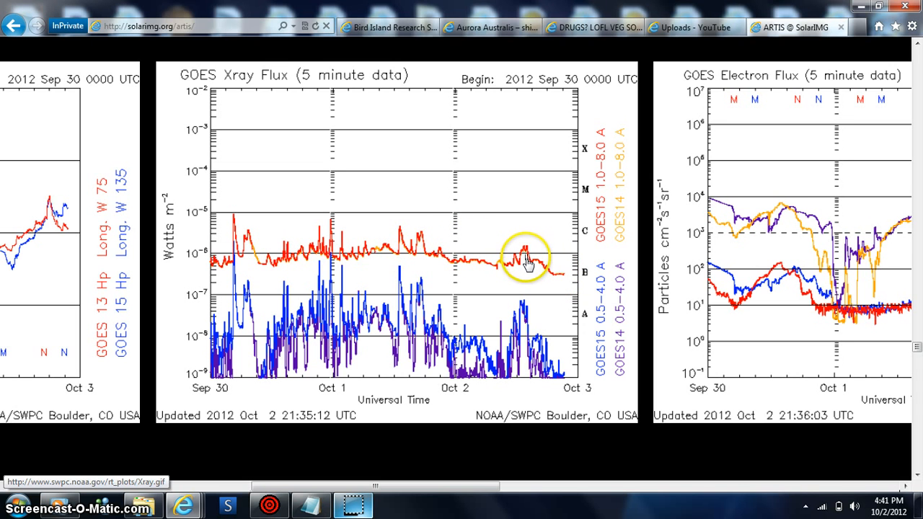
mouse_move(436, 280)
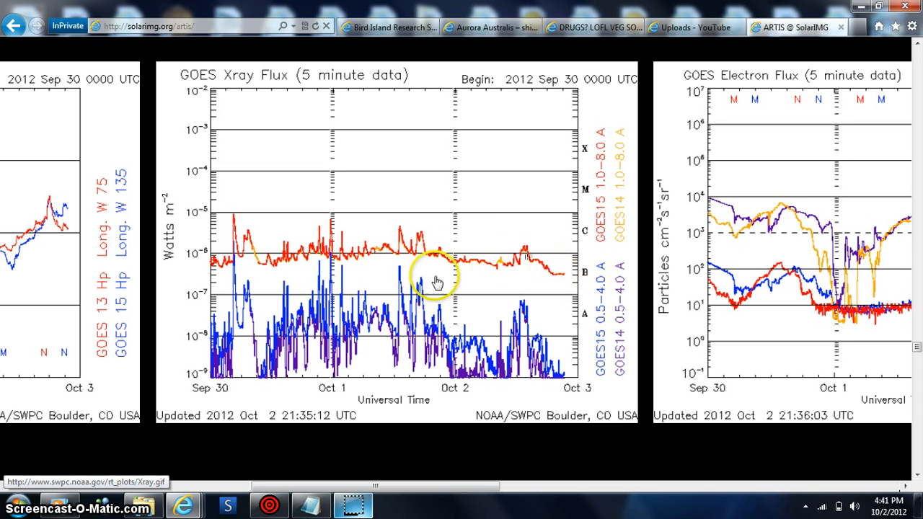
mouse_move(331, 476)
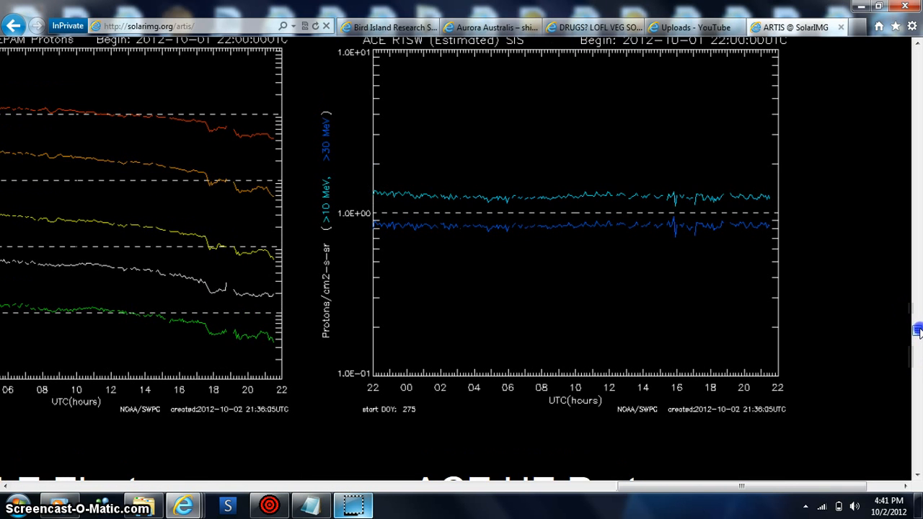
mouse_move(166, 287)
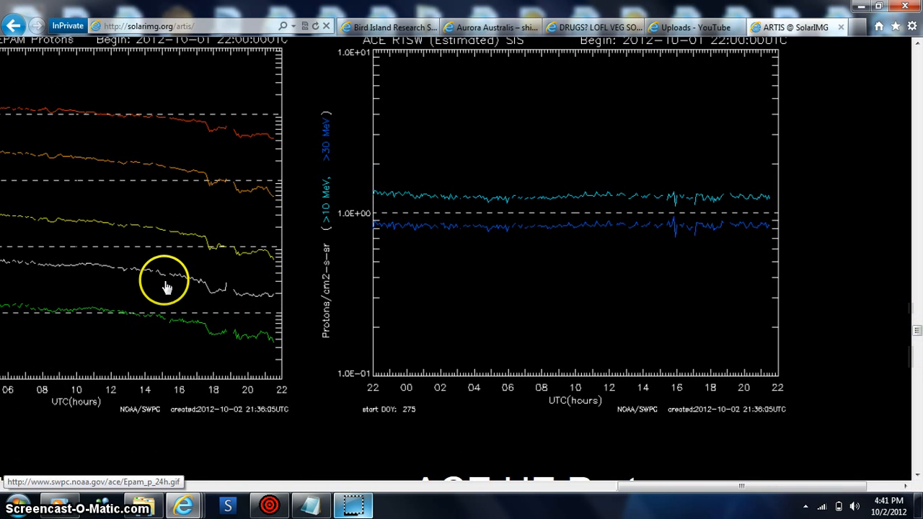
mouse_move(234, 142)
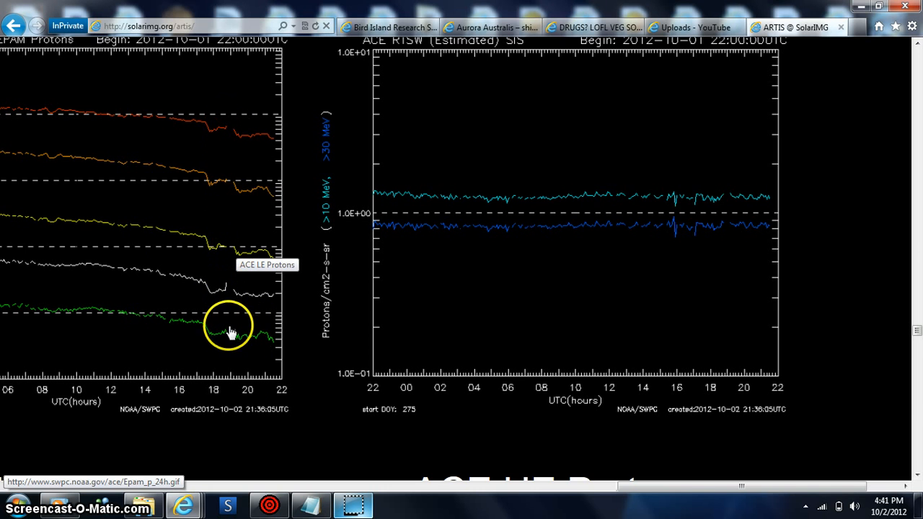
mouse_move(191, 491)
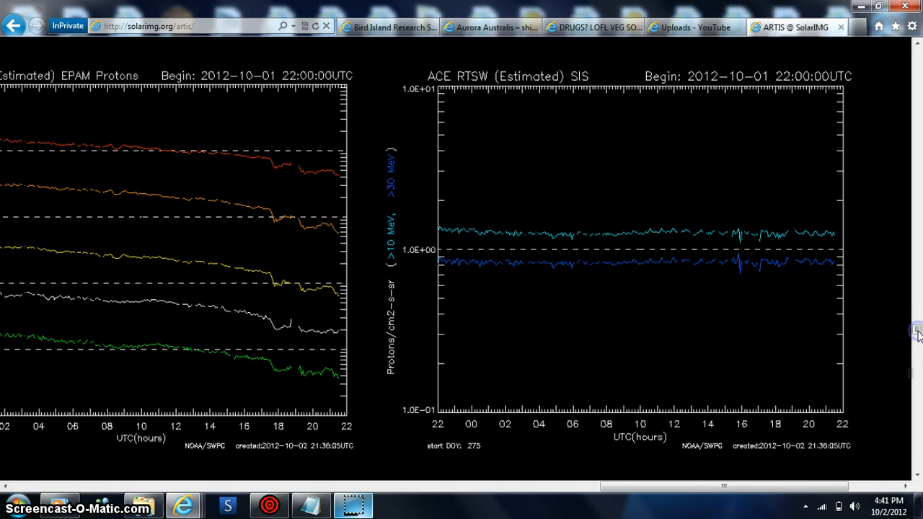
- Scroll right past the ACE EPAM proton and electron charts to the ACE RTSW MAG and SWEPAM plots
drag(917, 332, 693, 489)
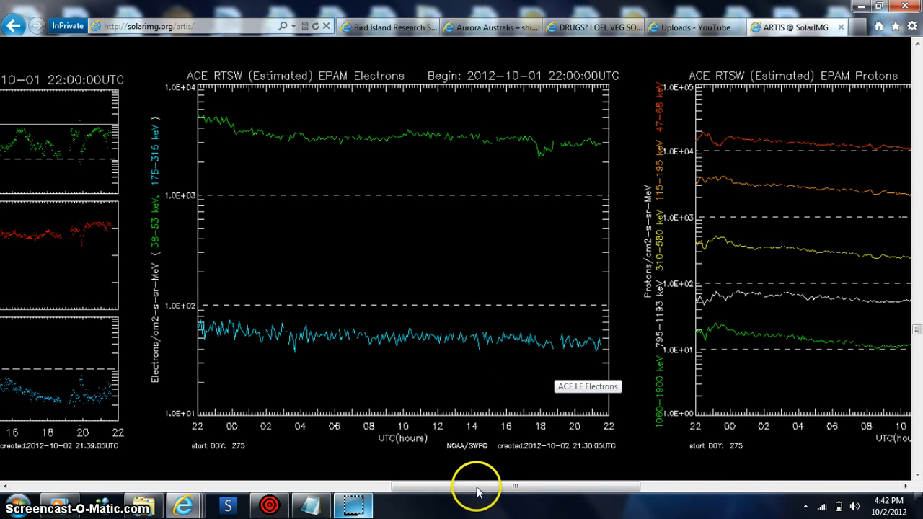
drag(477, 485, 555, 498)
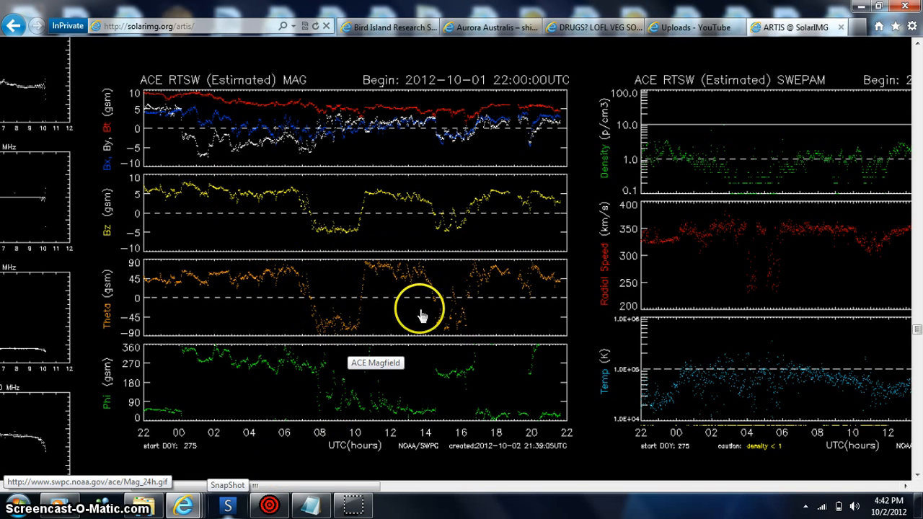
mouse_move(335, 231)
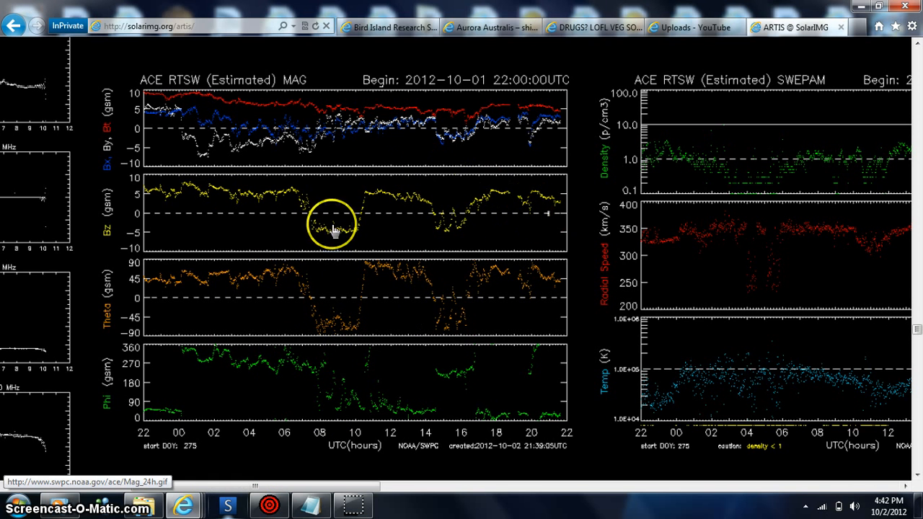
mouse_move(291, 489)
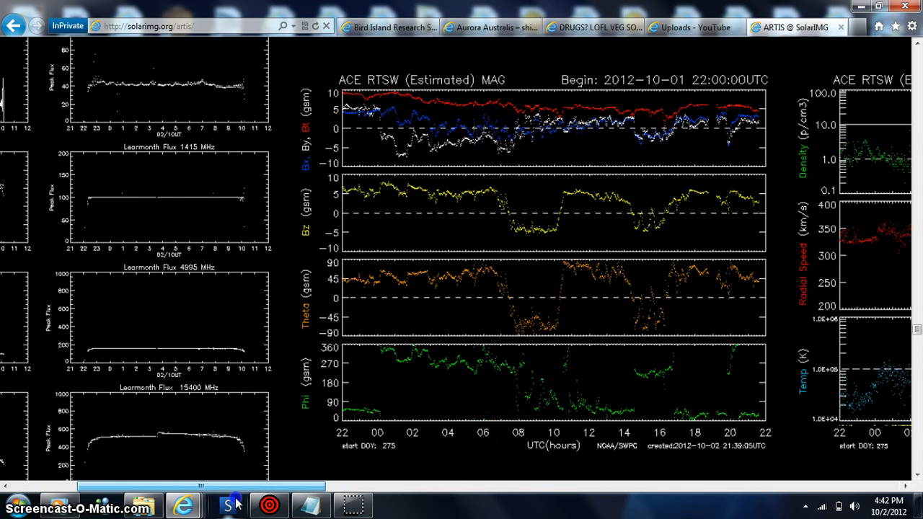
mouse_move(643, 424)
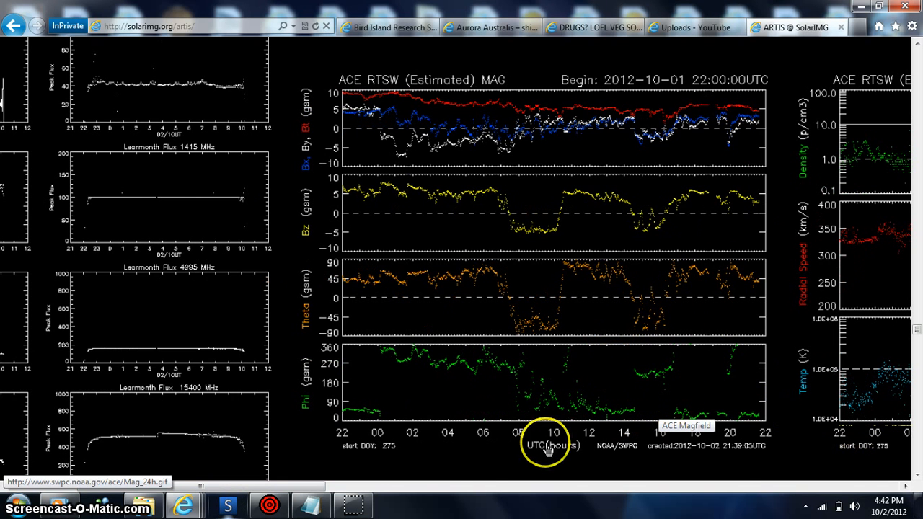
mouse_move(302, 489)
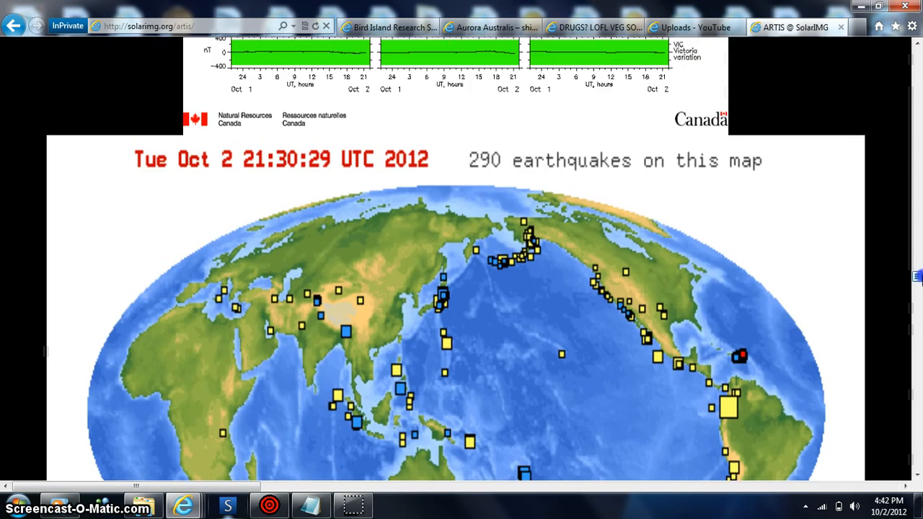
- Scroll down past the earthquake map, GDGPS delay map and auroral ovals to the coronagraph image
scroll(down, 3)
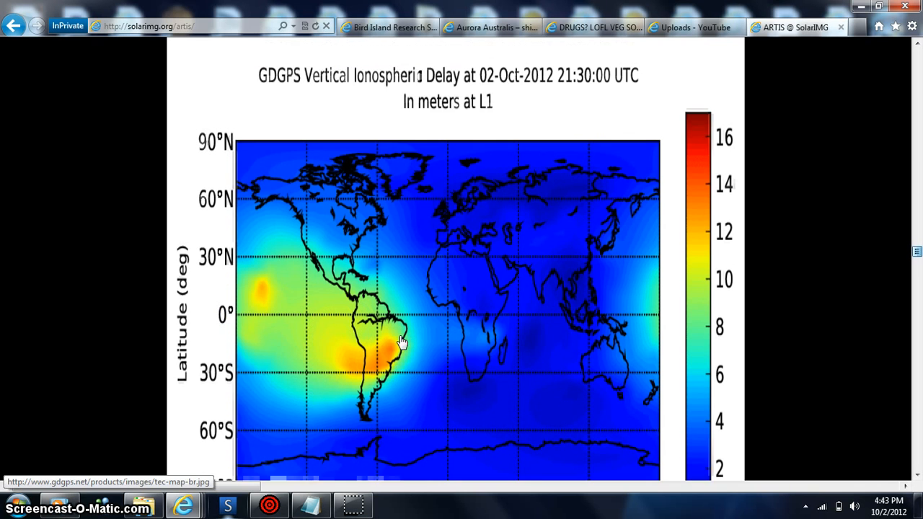
scroll(down, 3)
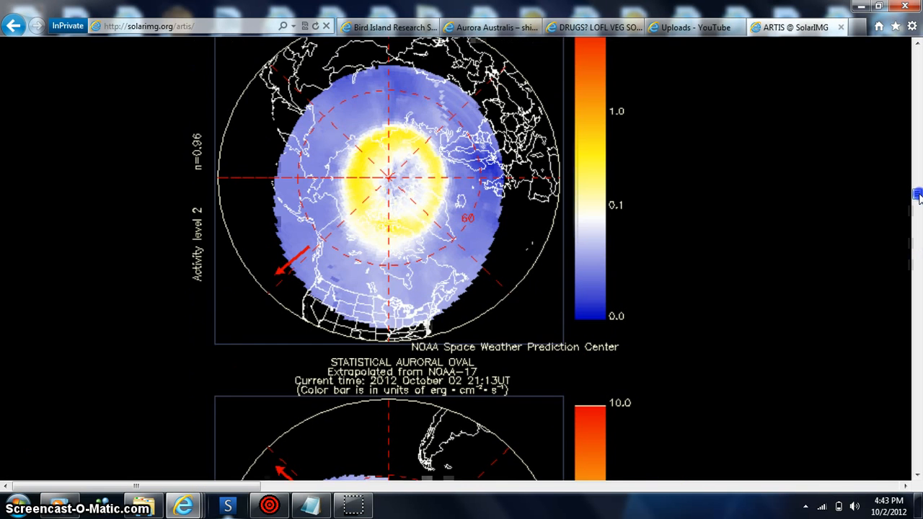
scroll(down, 3)
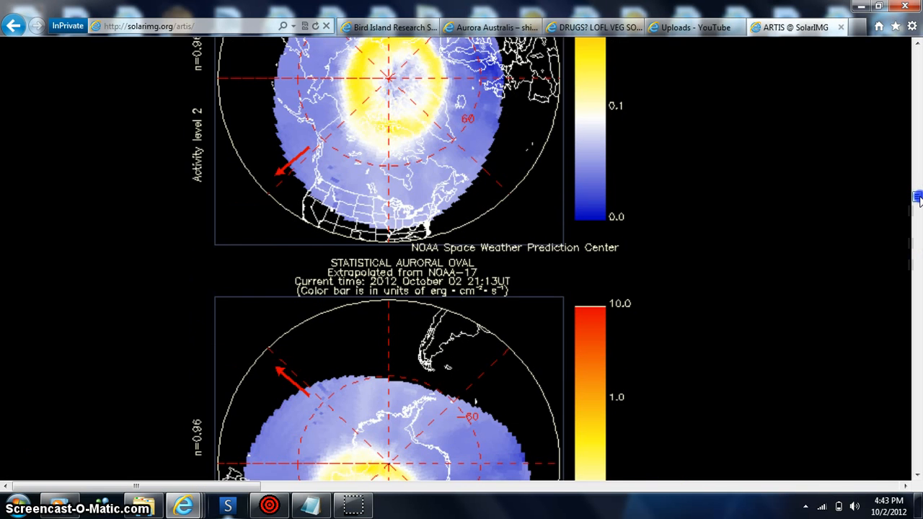
scroll(down, 3)
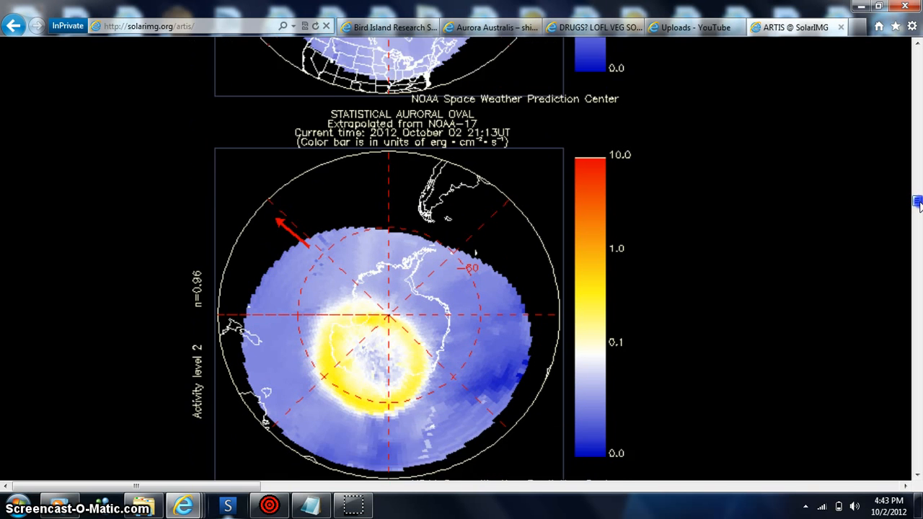
scroll(down, 3)
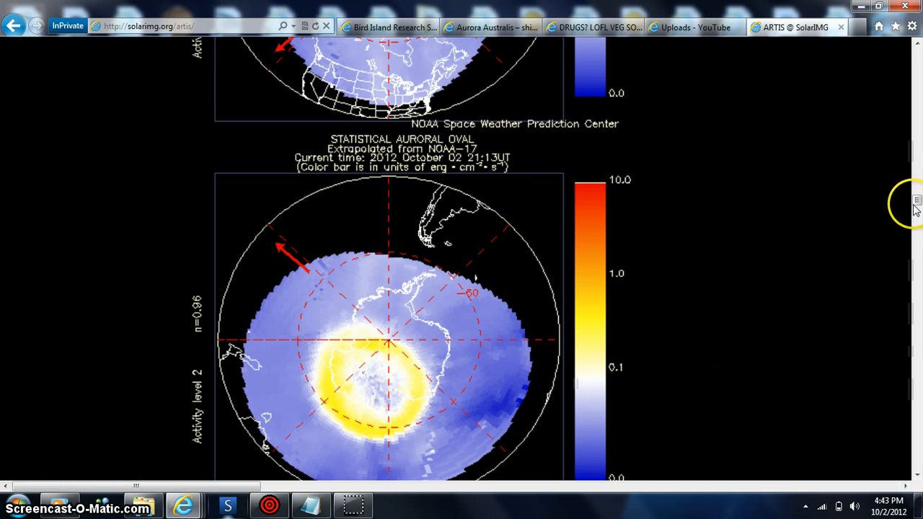
scroll(down, 3)
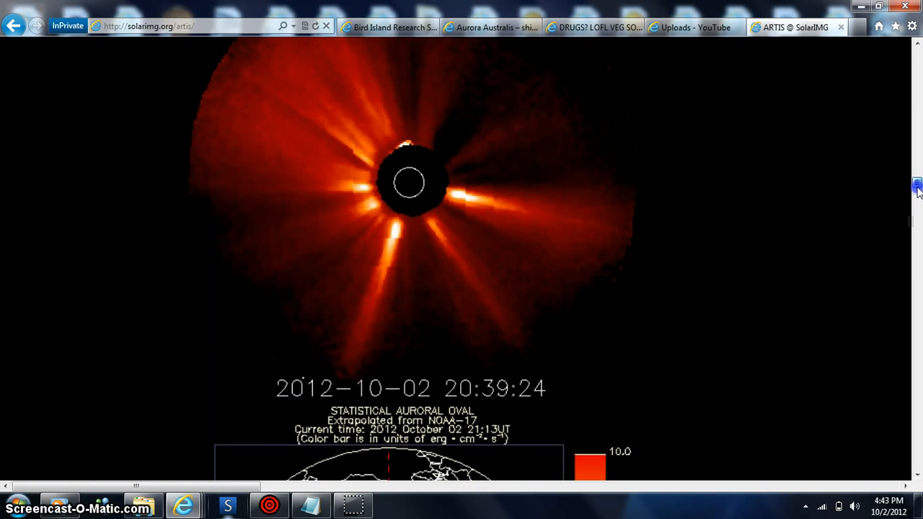
- Scroll down past the 'Geomagnetic field: QUIET' status and MLSO coronagraph to the solar wind model plot
scroll(down, 3)
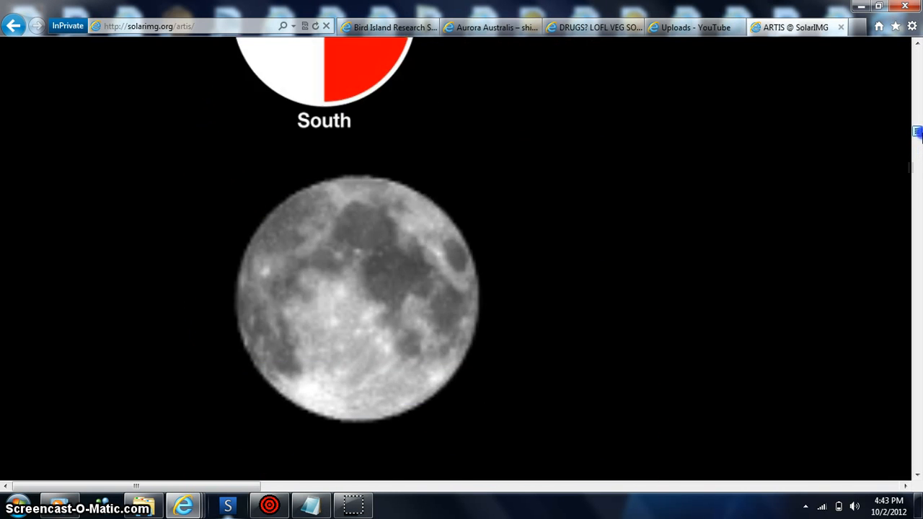
scroll(down, 3)
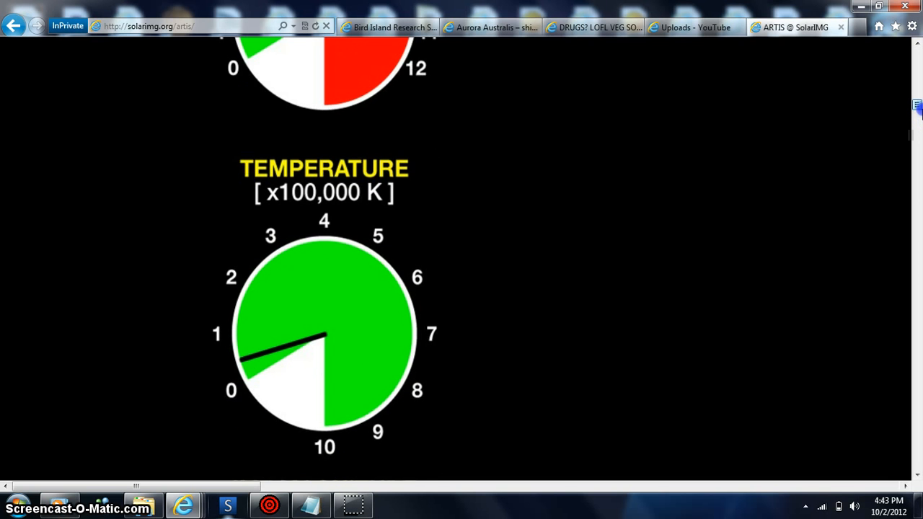
scroll(down, 3)
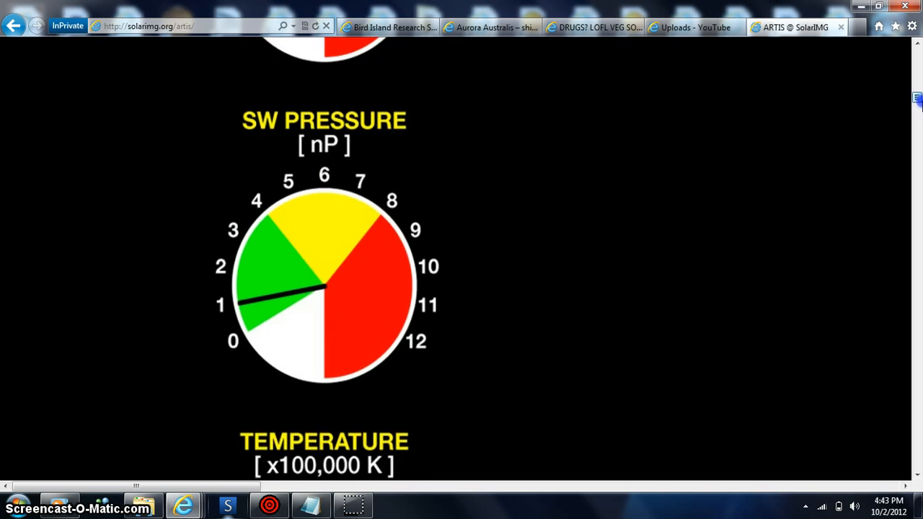
scroll(down, 3)
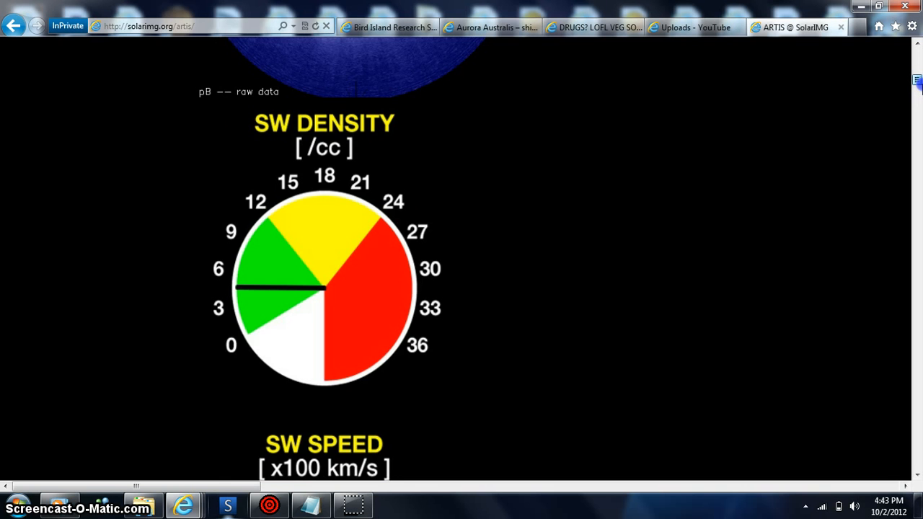
scroll(down, 3)
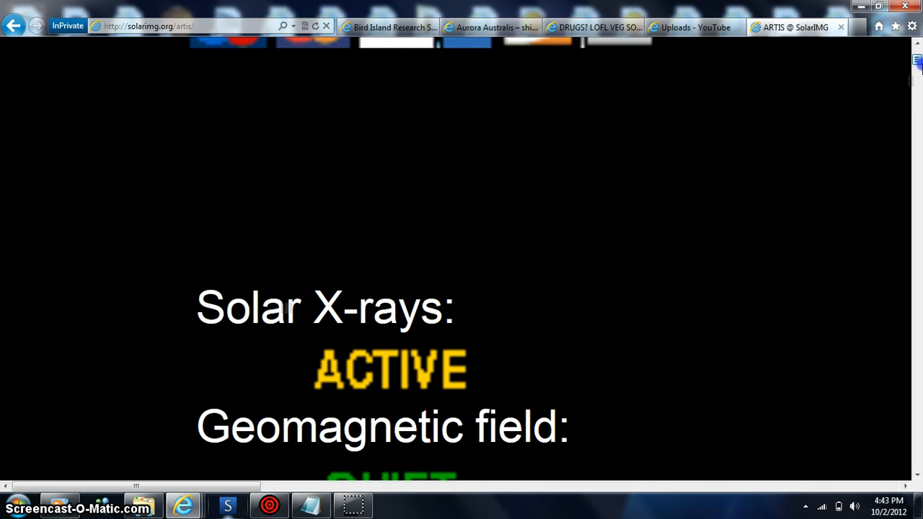
scroll(down, 3)
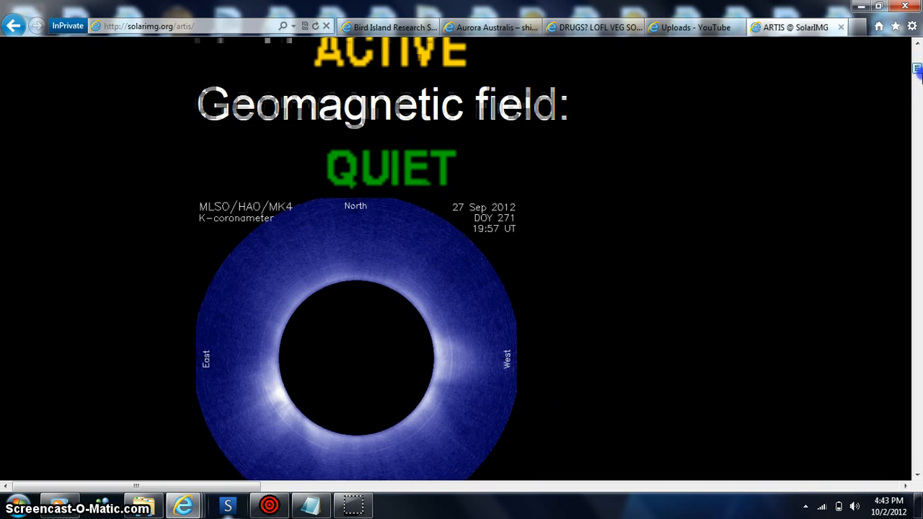
scroll(down, 3)
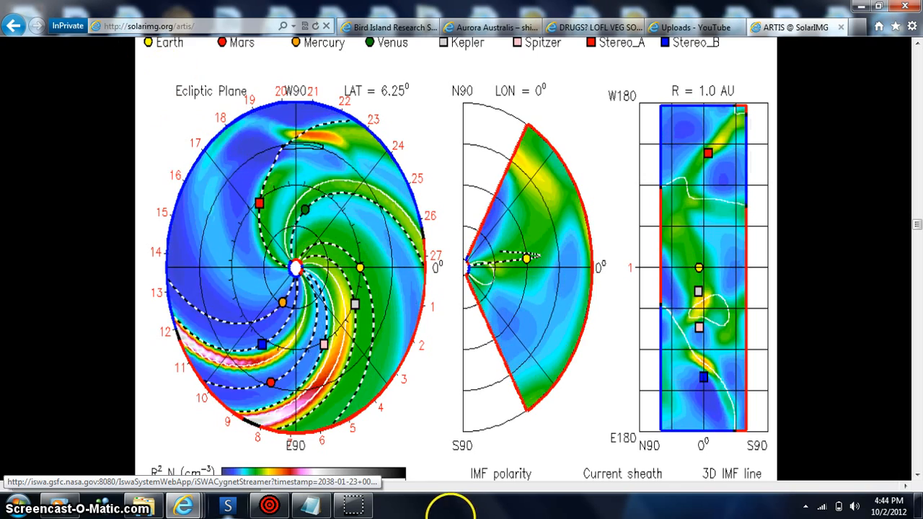
- Switch back to the Bird Island Research Station webcam tab
click(387, 26)
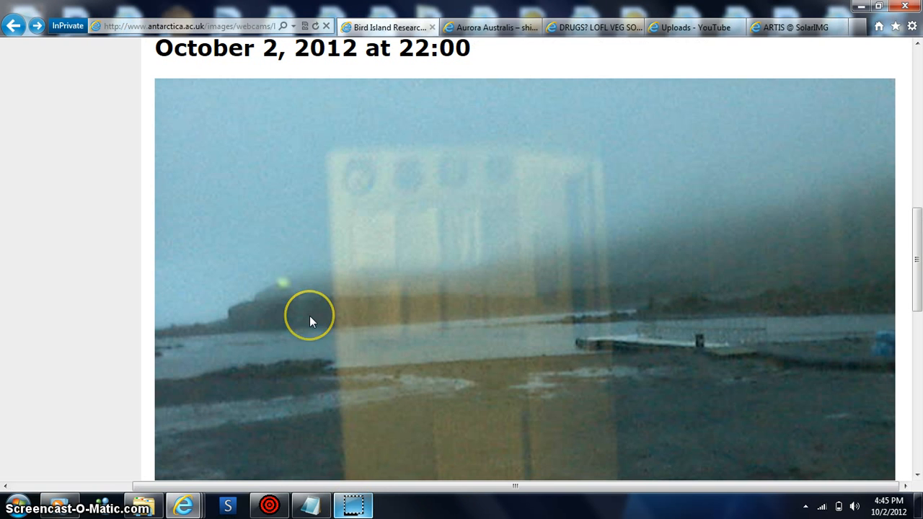
mouse_move(282, 305)
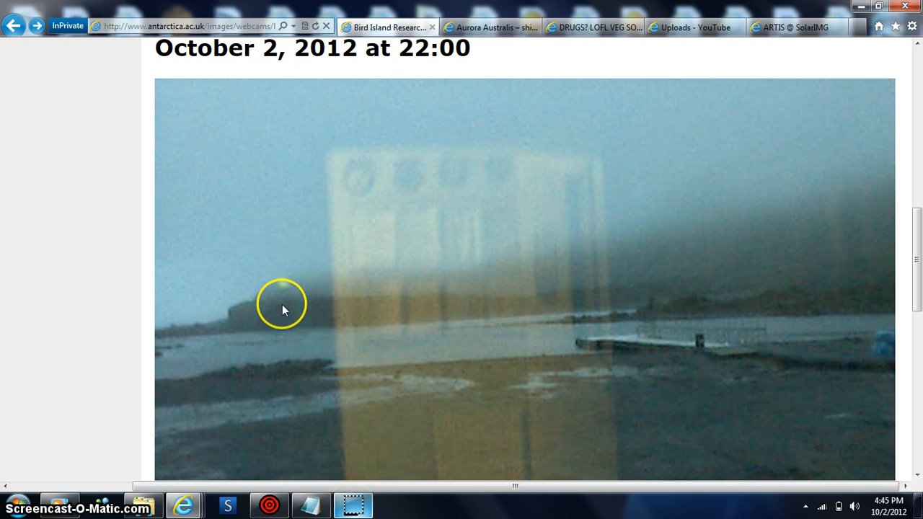
mouse_move(354, 474)
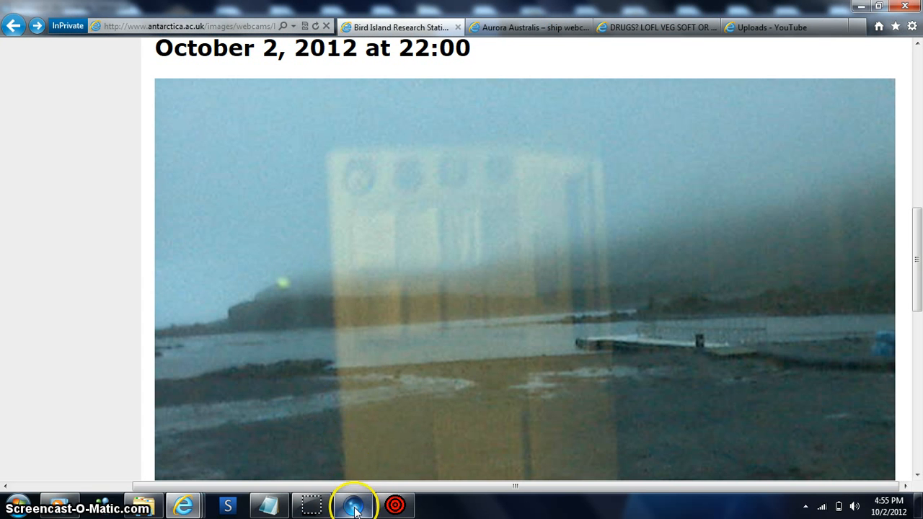
- Pan the sky from Pisces east through Taurus, past Bellatrix and Betelgeuse, north to Cancer
click(352, 505)
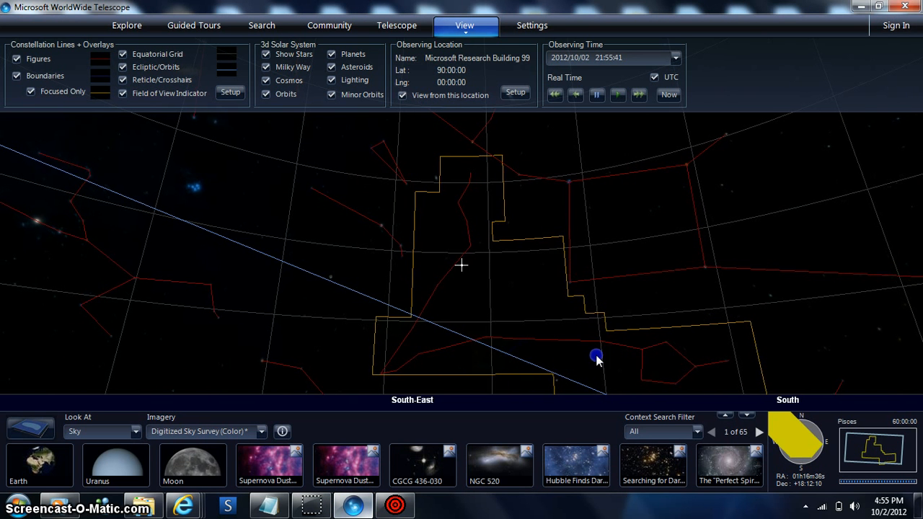
drag(597, 358, 670, 352)
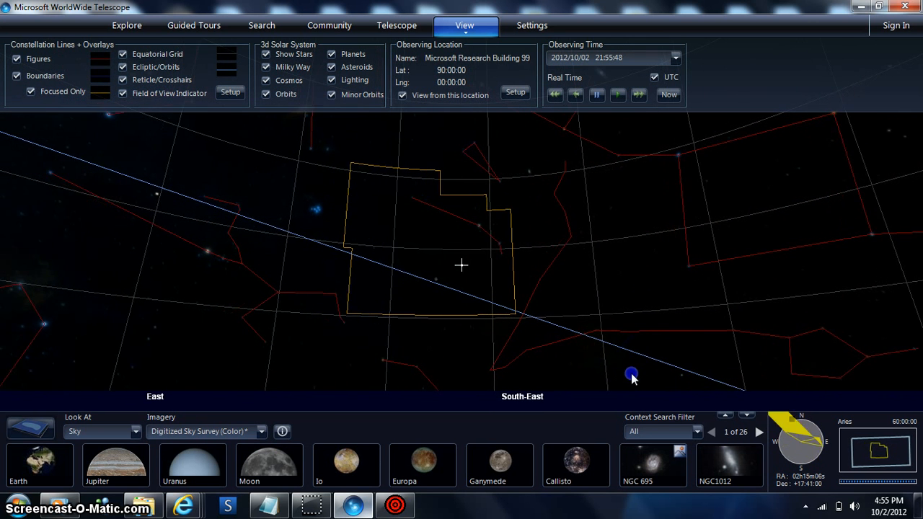
drag(632, 375, 683, 375)
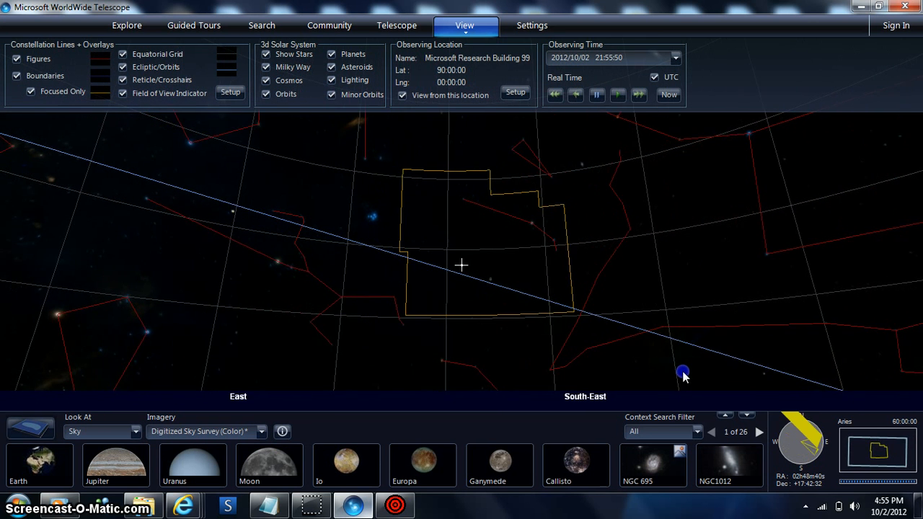
drag(684, 376, 598, 372)
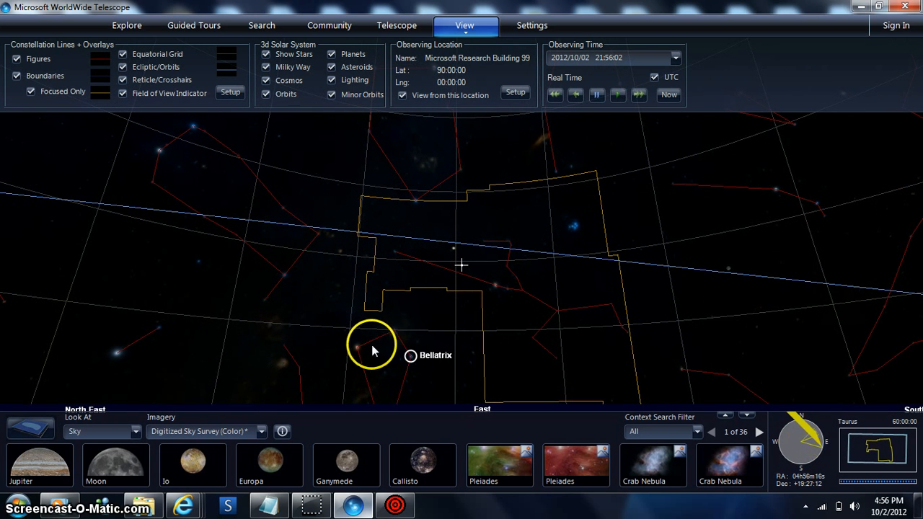
mouse_move(359, 351)
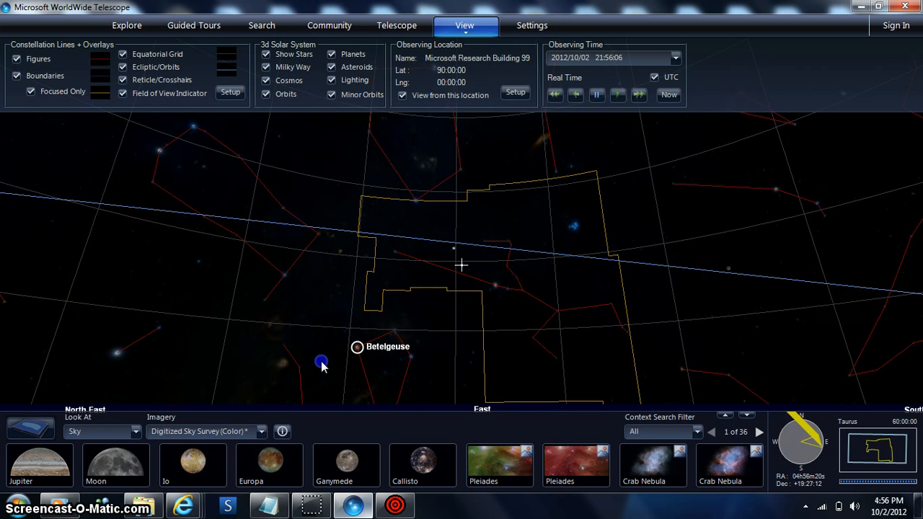
drag(323, 366, 460, 369)
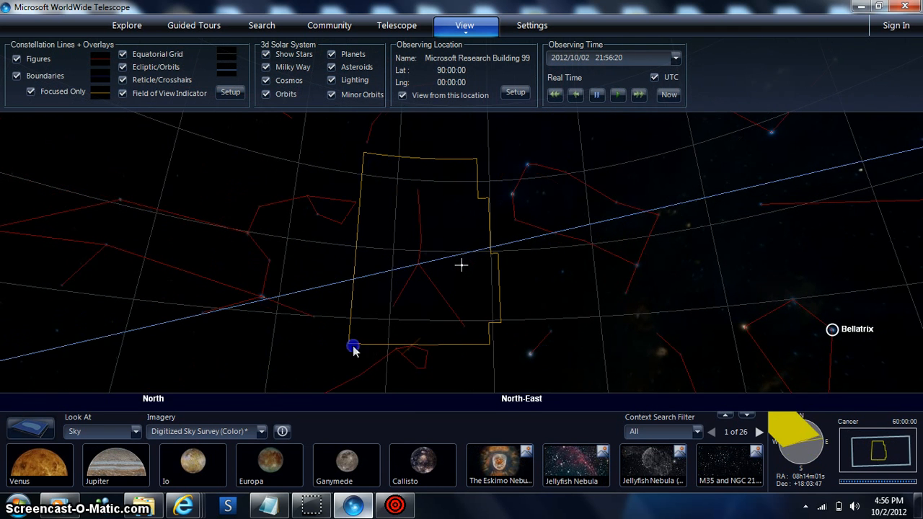
drag(353, 346, 234, 347)
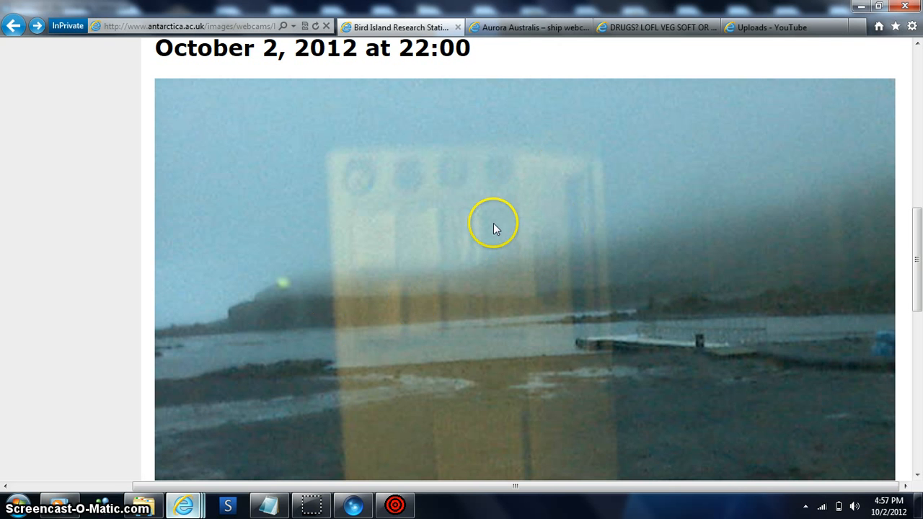
- Bring the sky view back to the front, now centred on Sagitta in the Milky Way
click(352, 505)
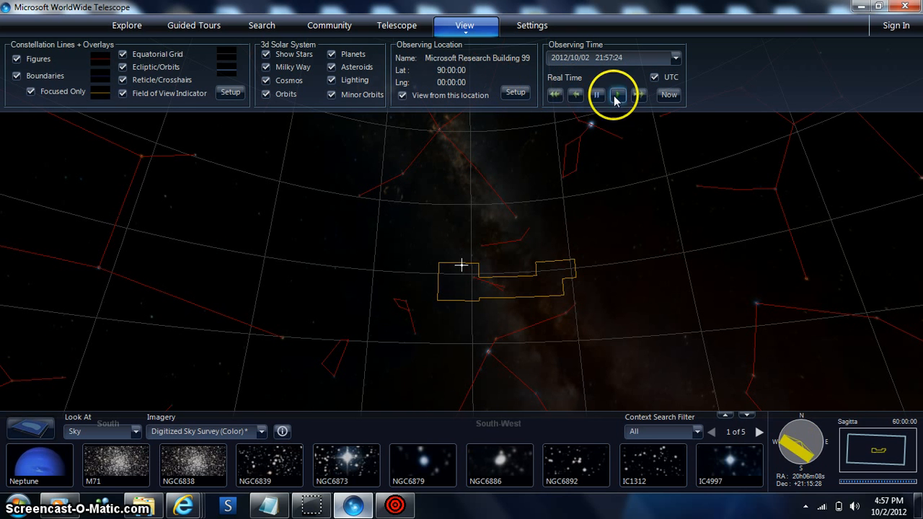
- Adjust observing time and confirm the location as Microsoft Research Building 99 at latitude 90, longitude 0
click(669, 95)
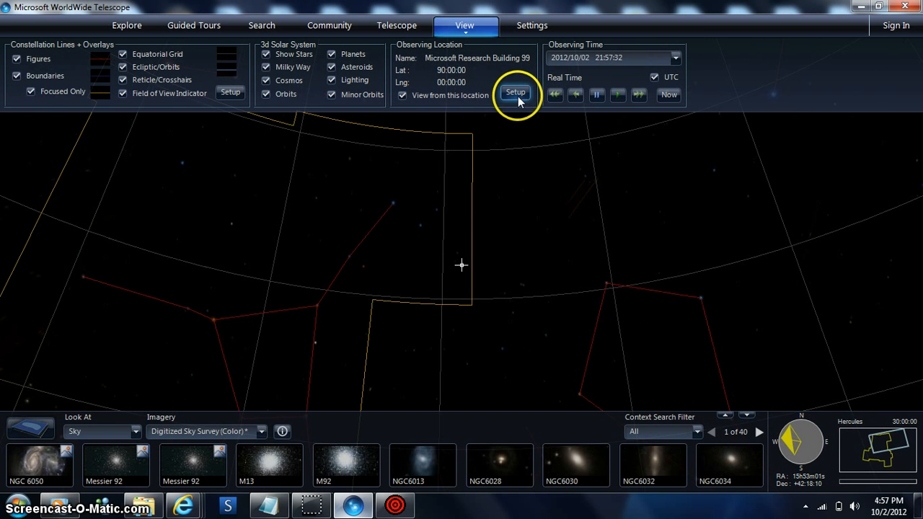
click(517, 92)
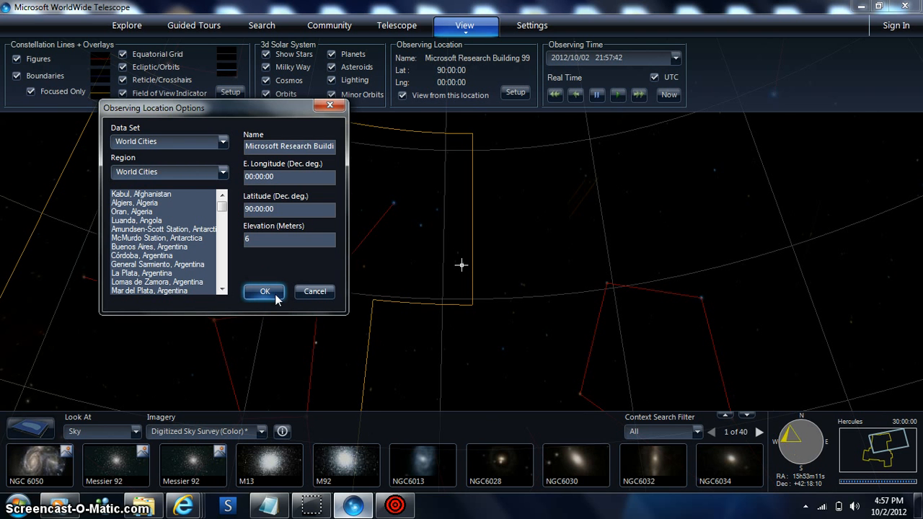
click(265, 292)
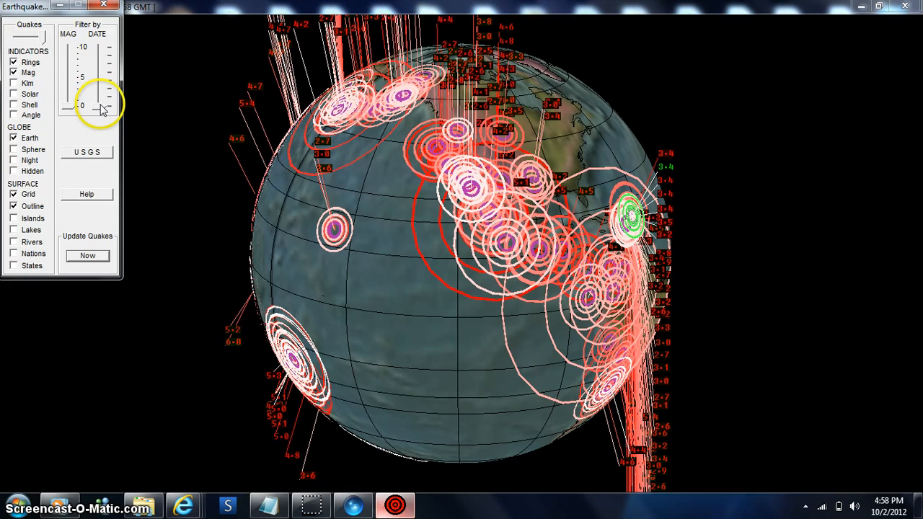
drag(98, 107, 98, 87)
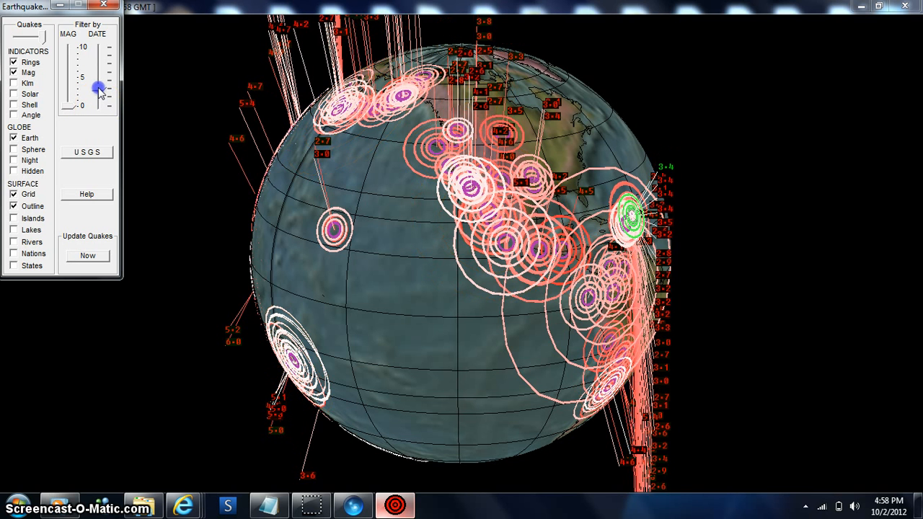
drag(98, 88, 98, 46)
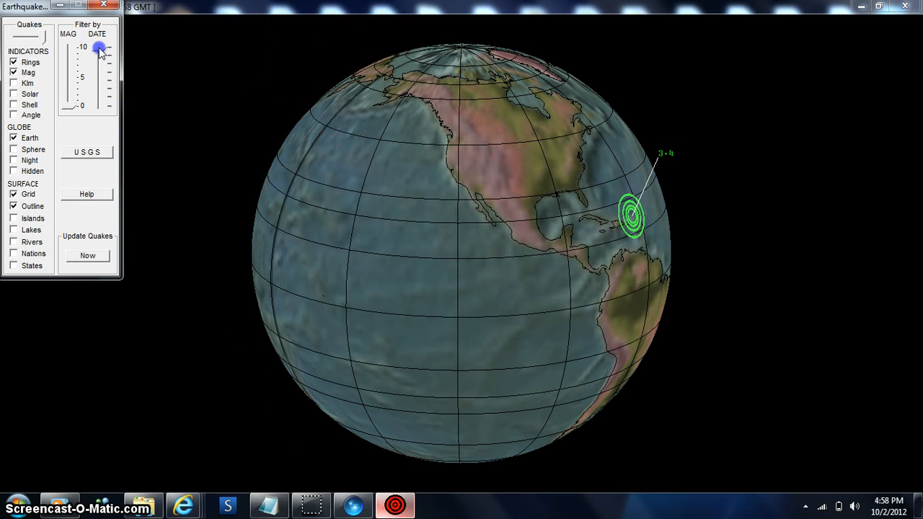
drag(98, 46, 101, 61)
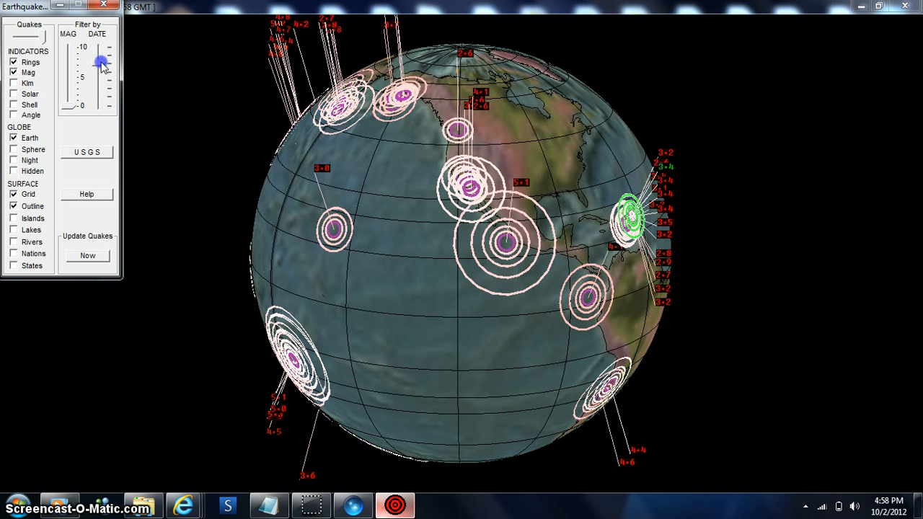
drag(101, 61, 104, 98)
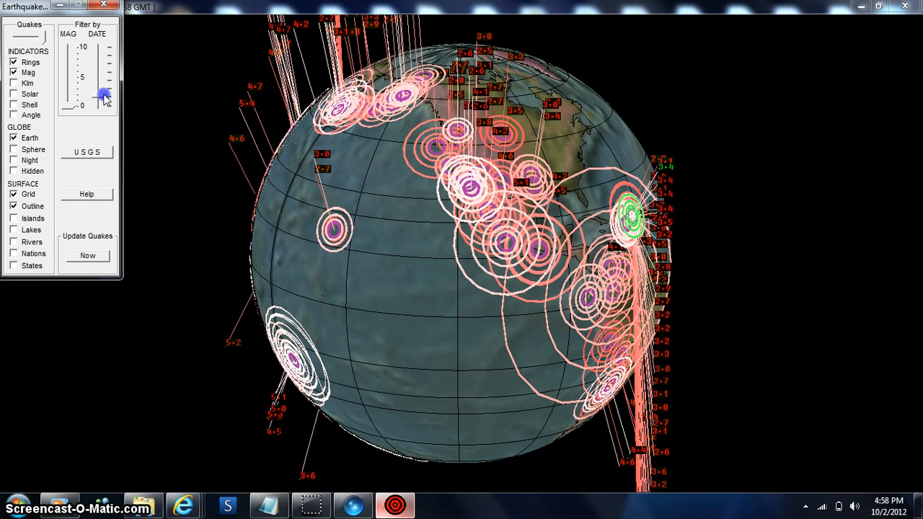
drag(104, 98, 101, 65)
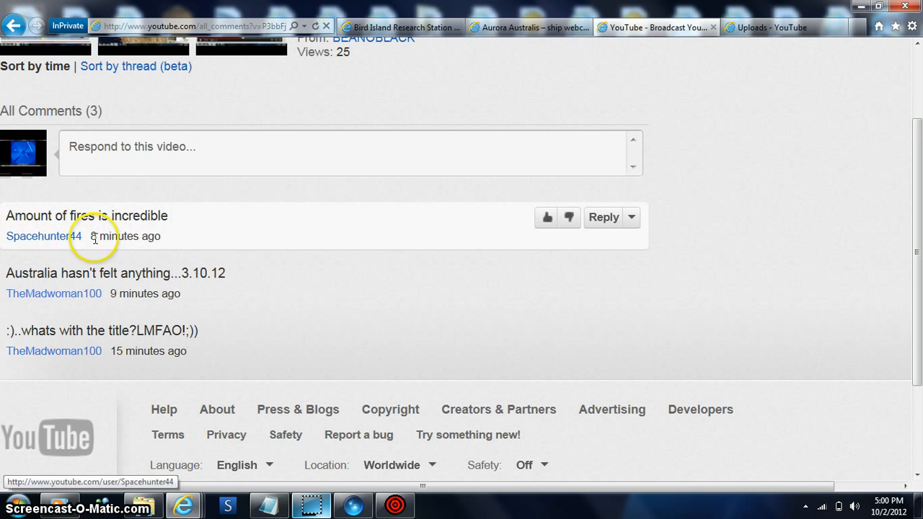
mouse_move(303, 294)
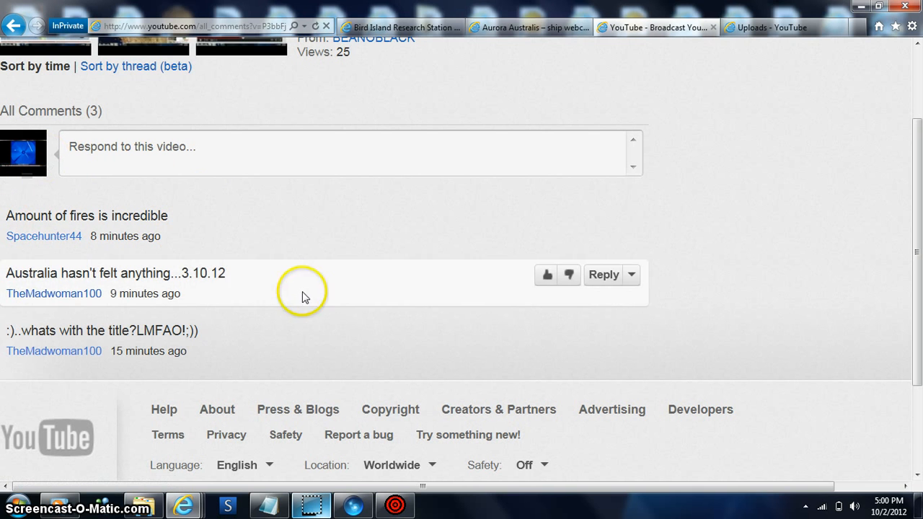
mouse_move(335, 334)
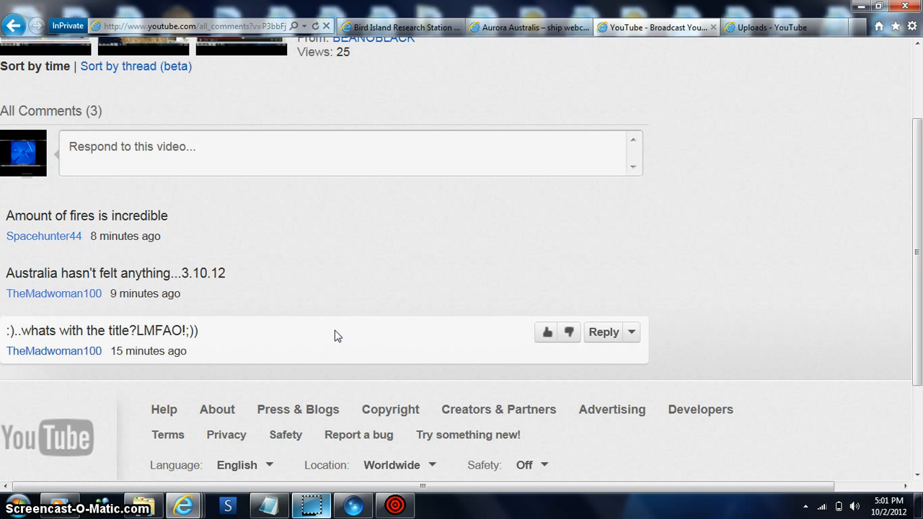